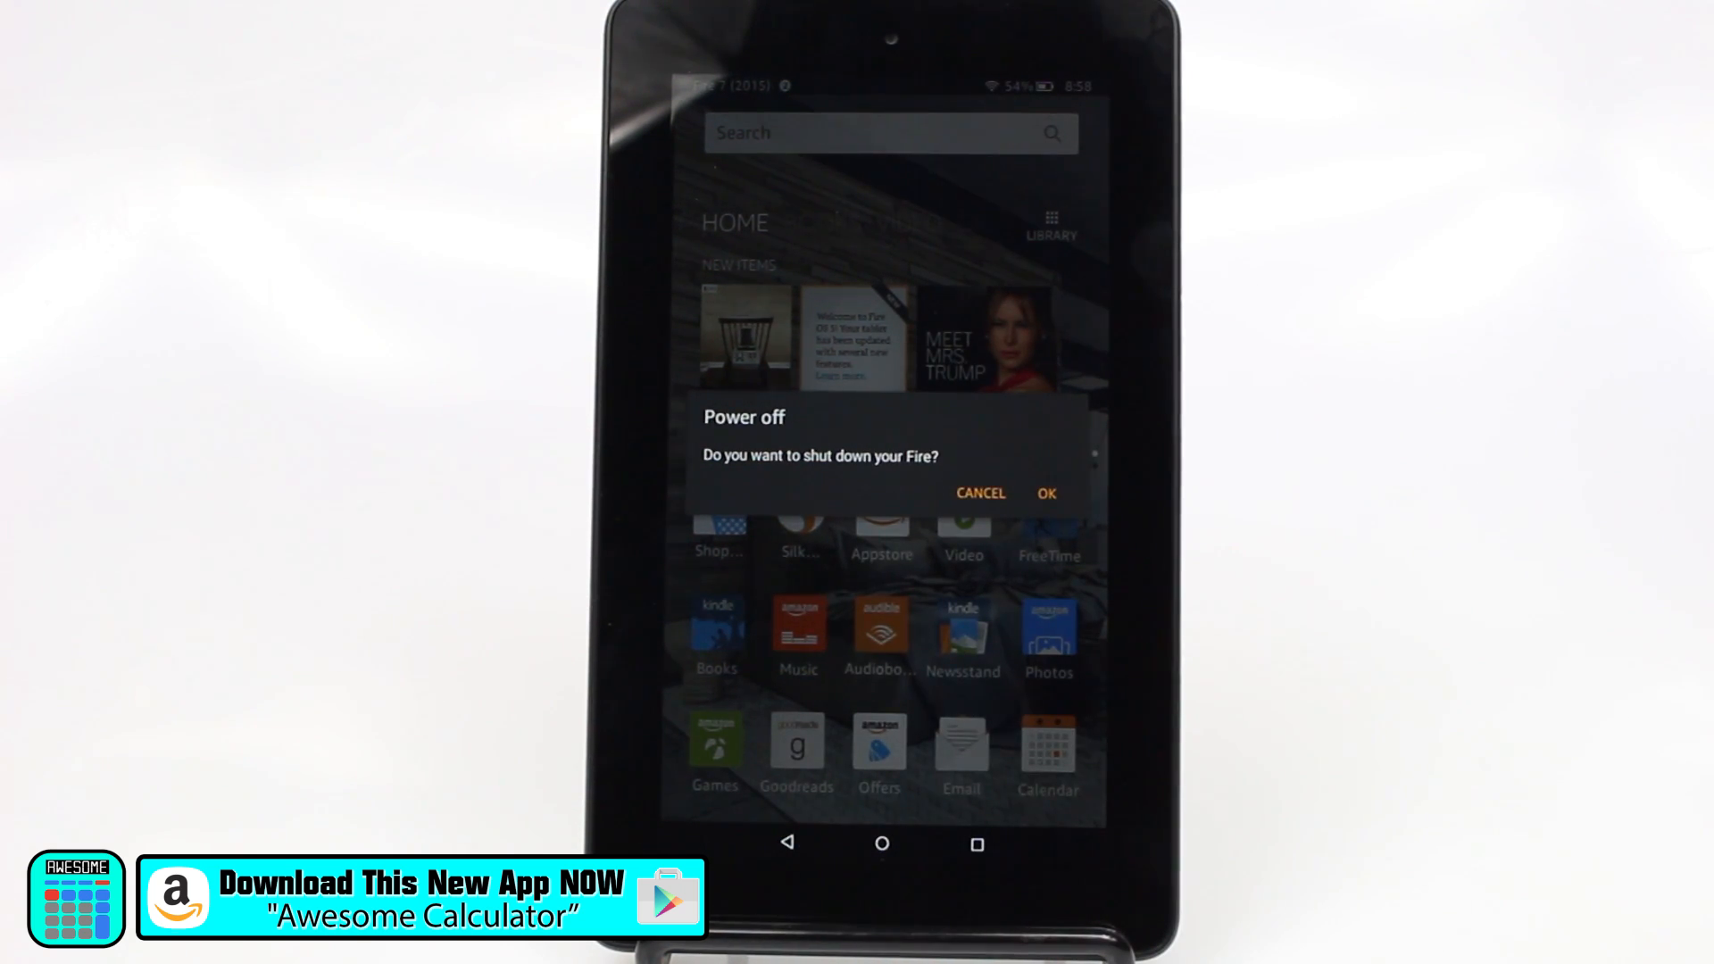
Cancel the Power off prompt so the home screen app grid returns
click(980, 493)
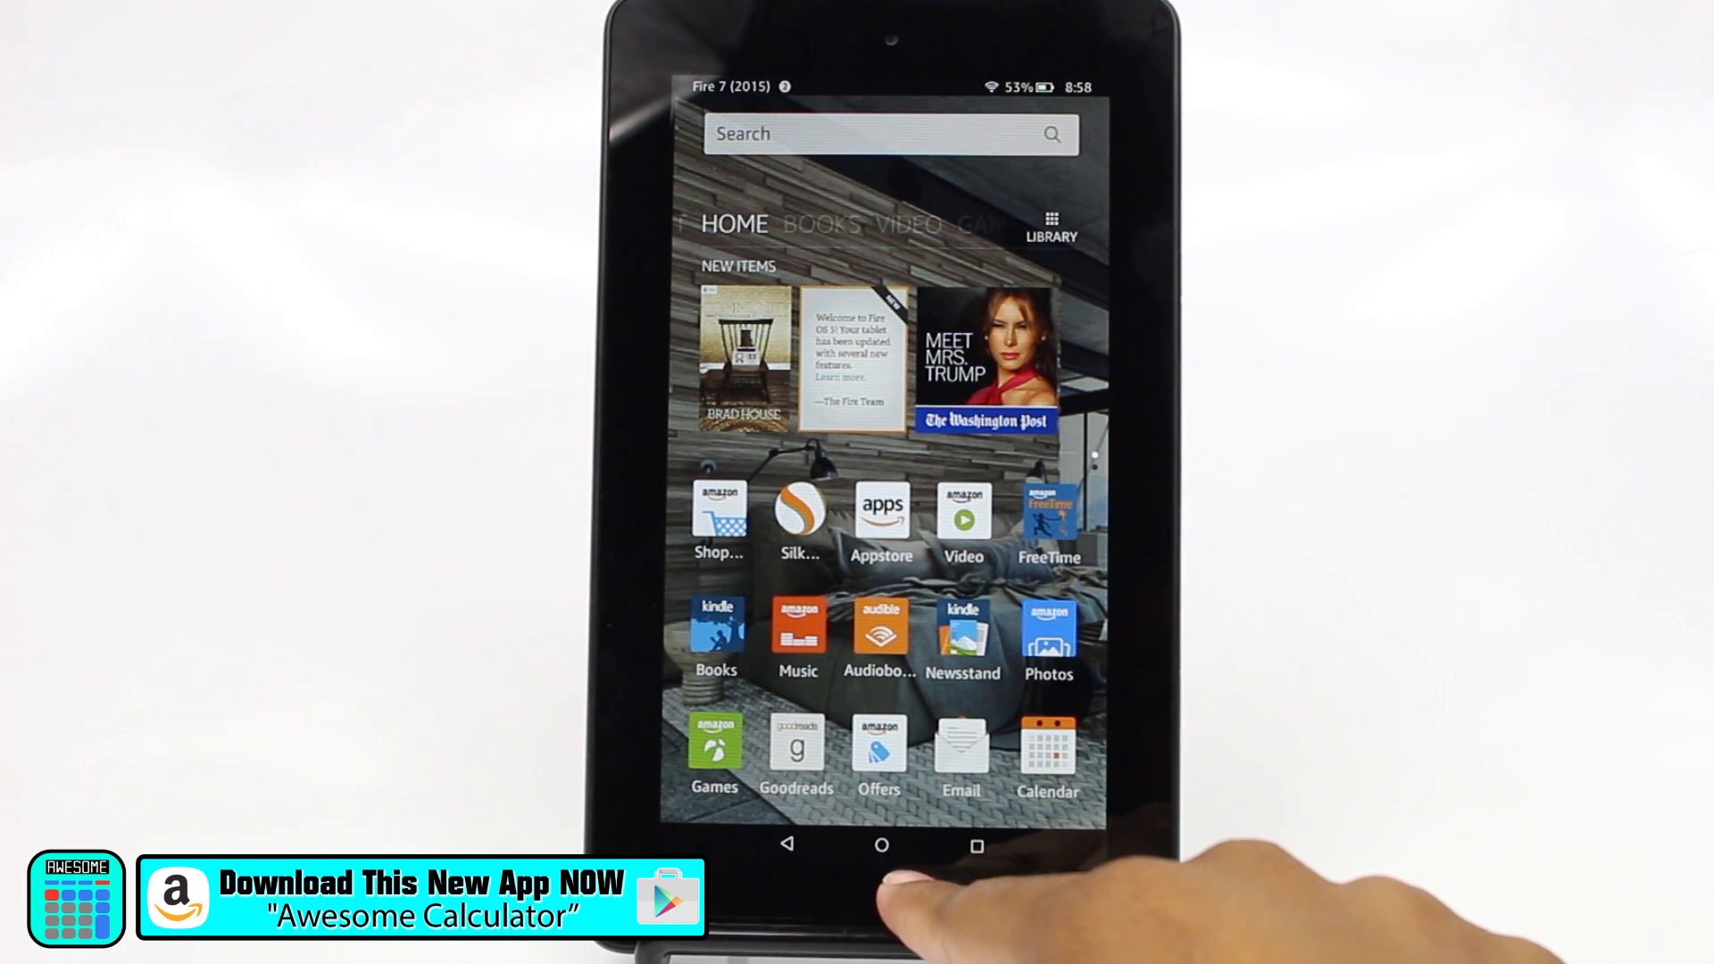
Search Google from the Silk address bar to load Bing web results
click(882, 846)
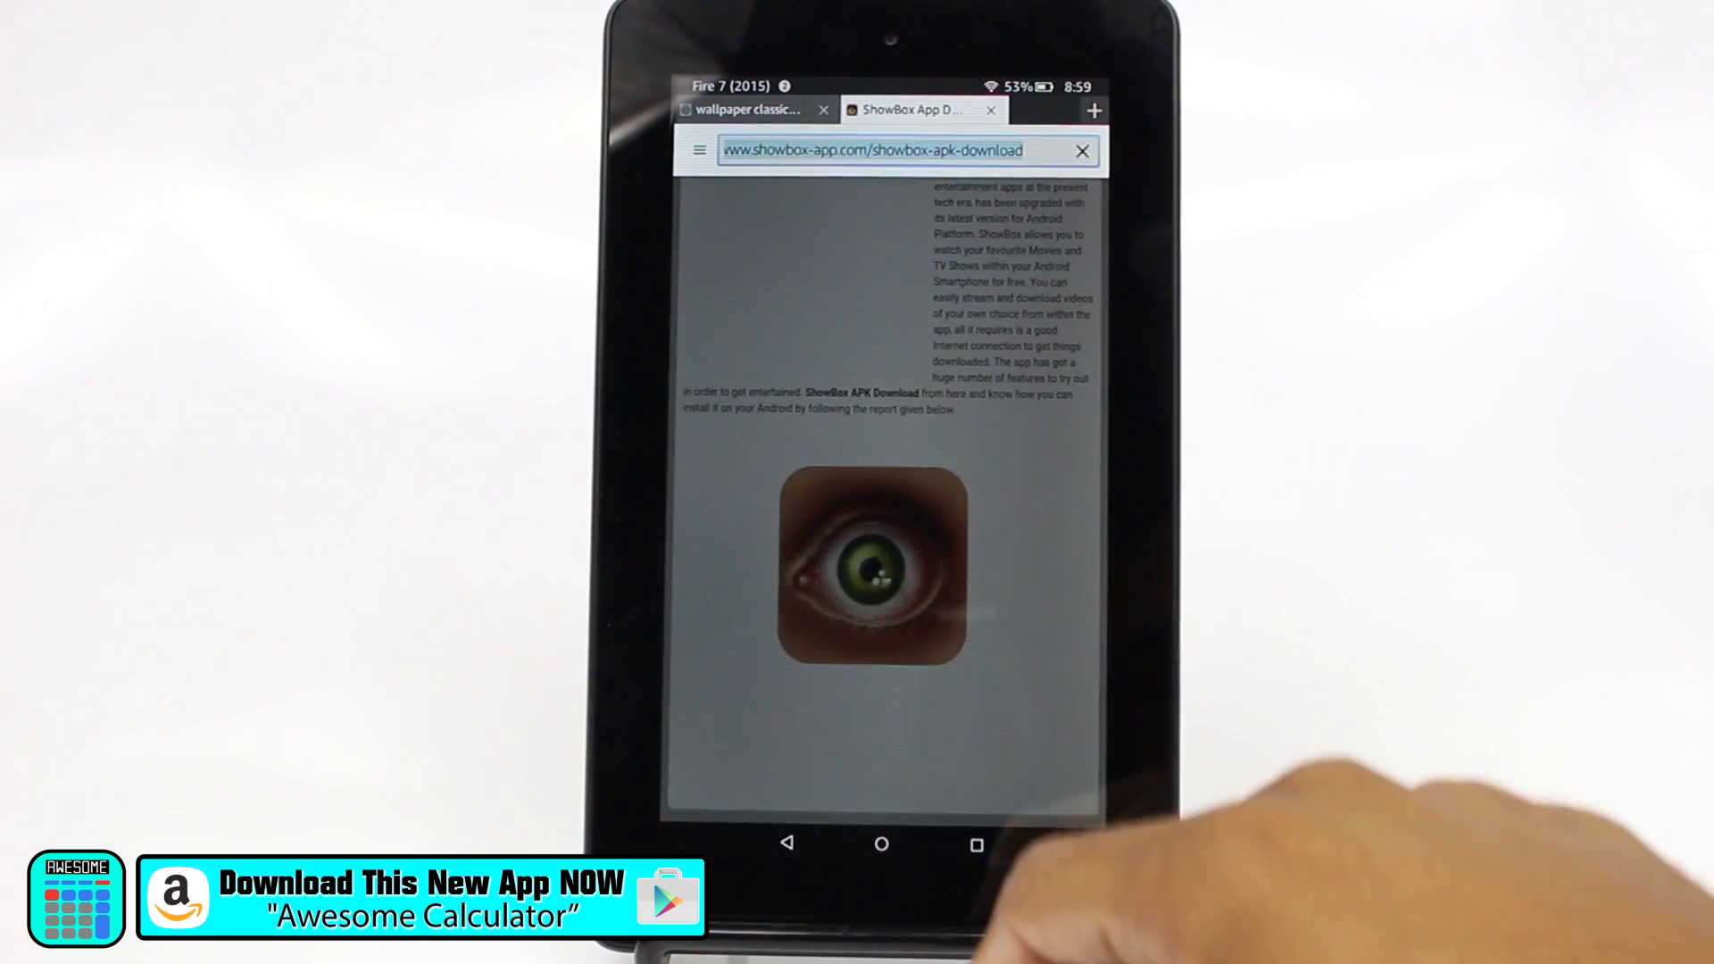
text(gle)
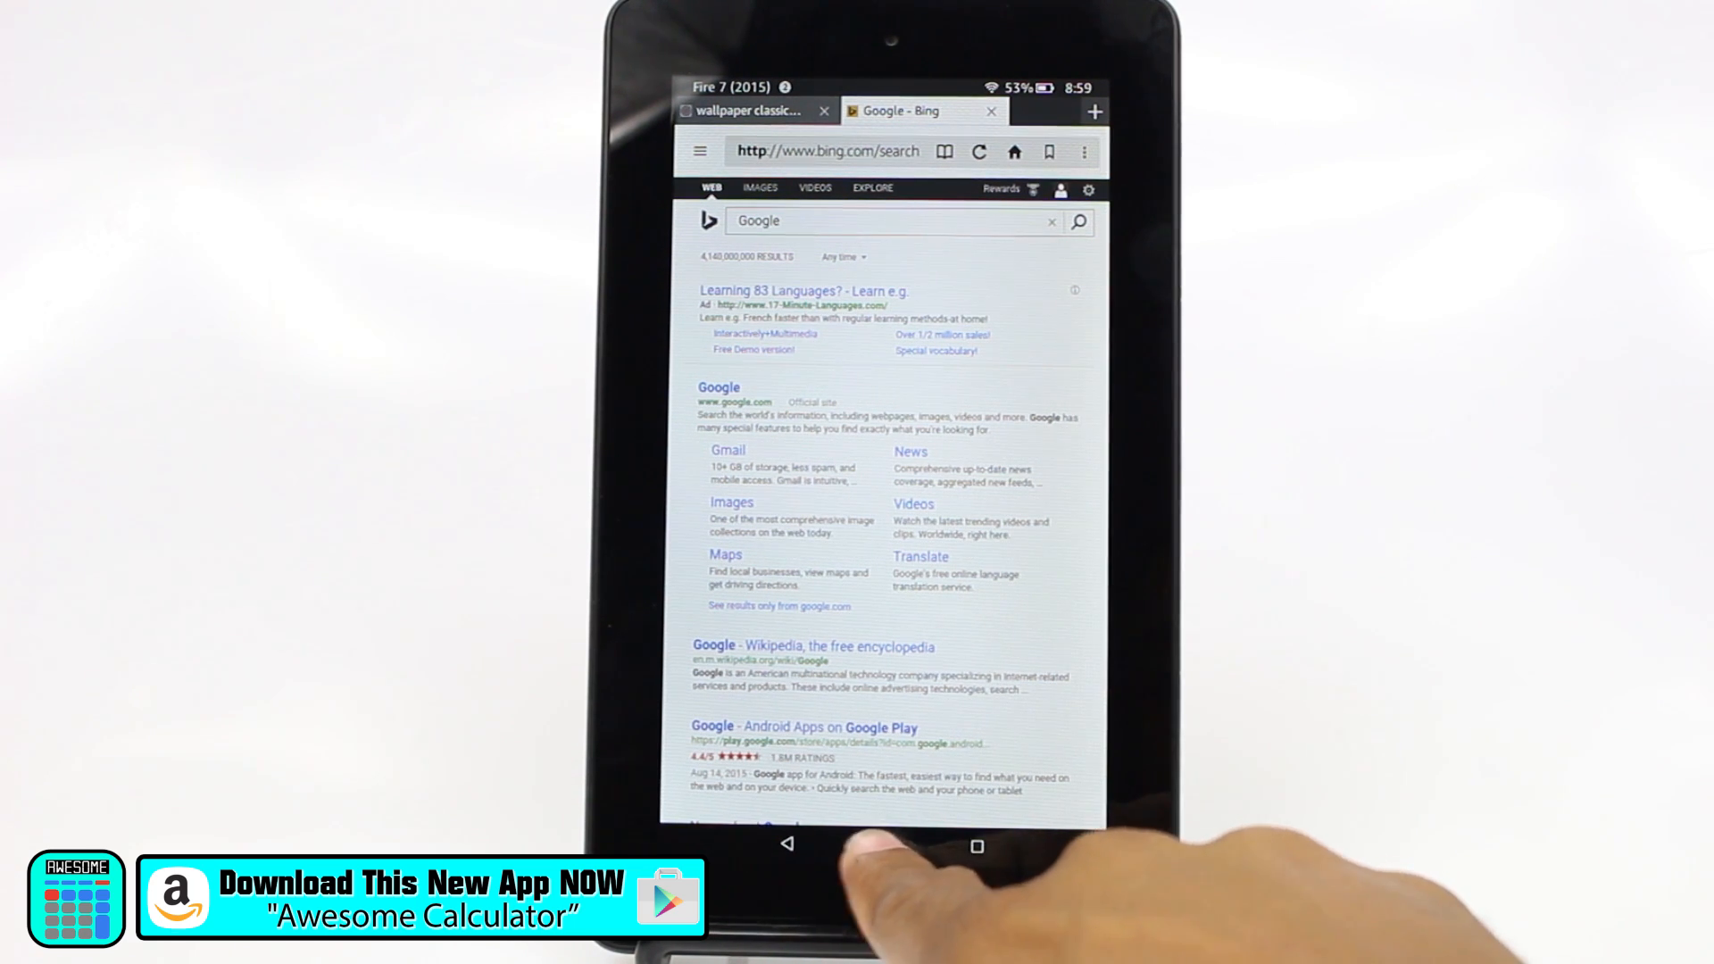
Return to the home screen to reach the Video app and start Jerry Maguire
click(882, 846)
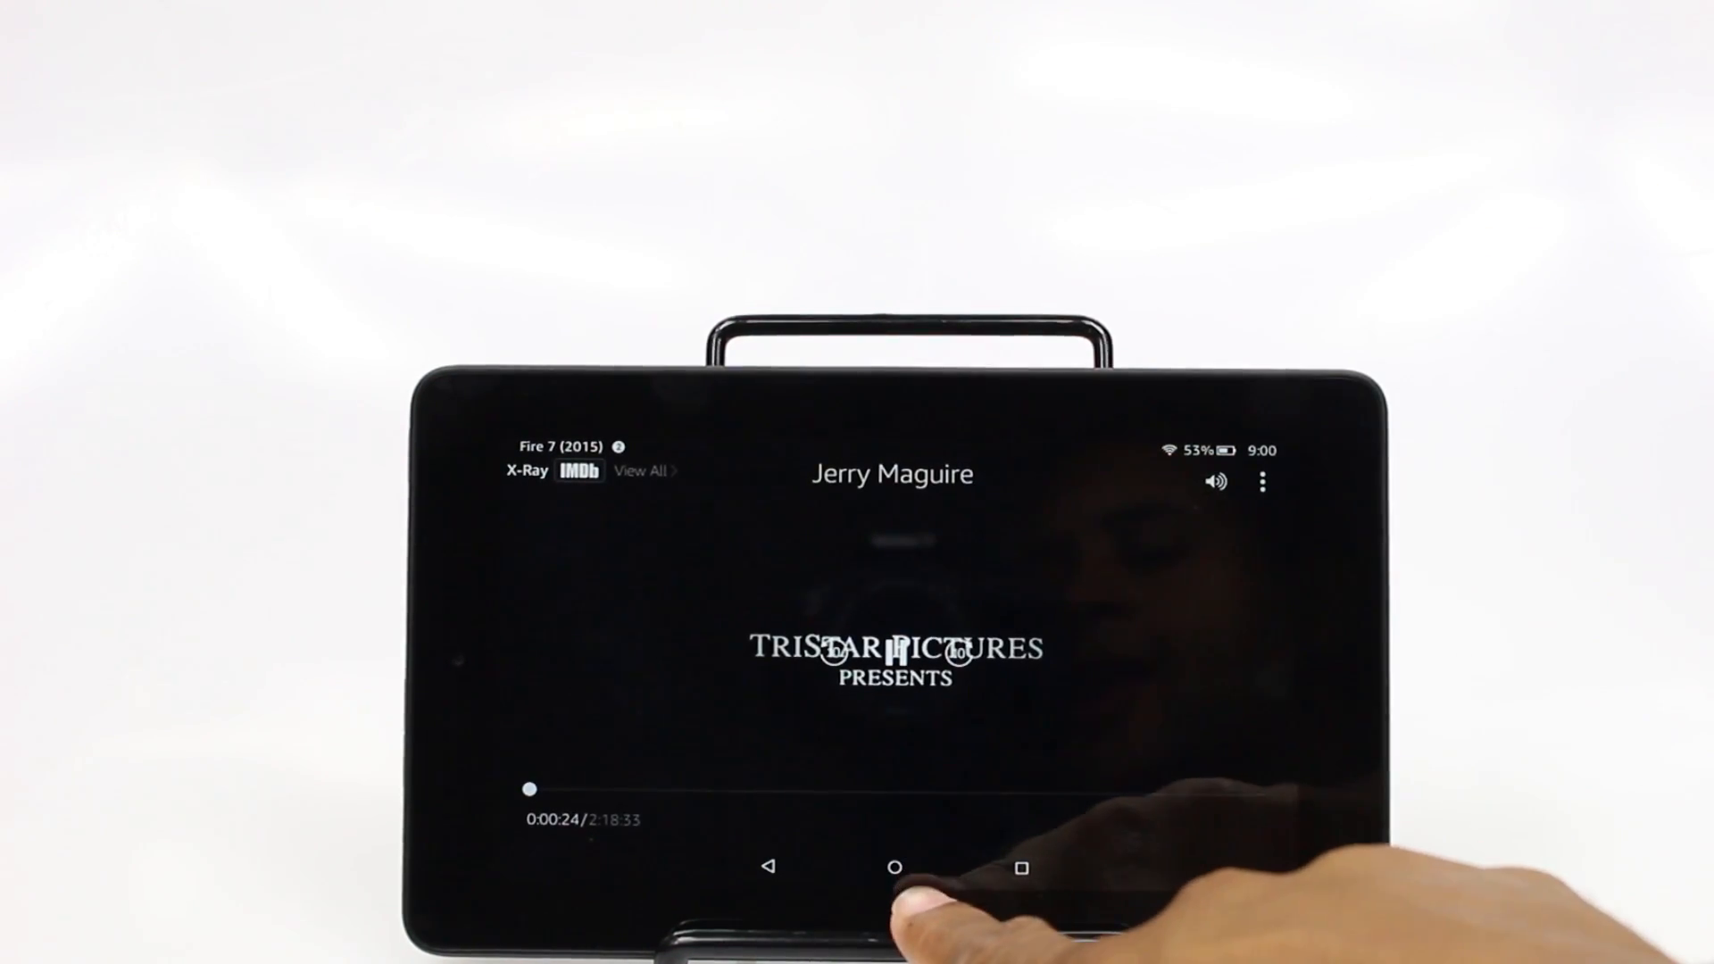
Leave the film, block Google Maps from the device location, and browse the showbox apk results
click(893, 655)
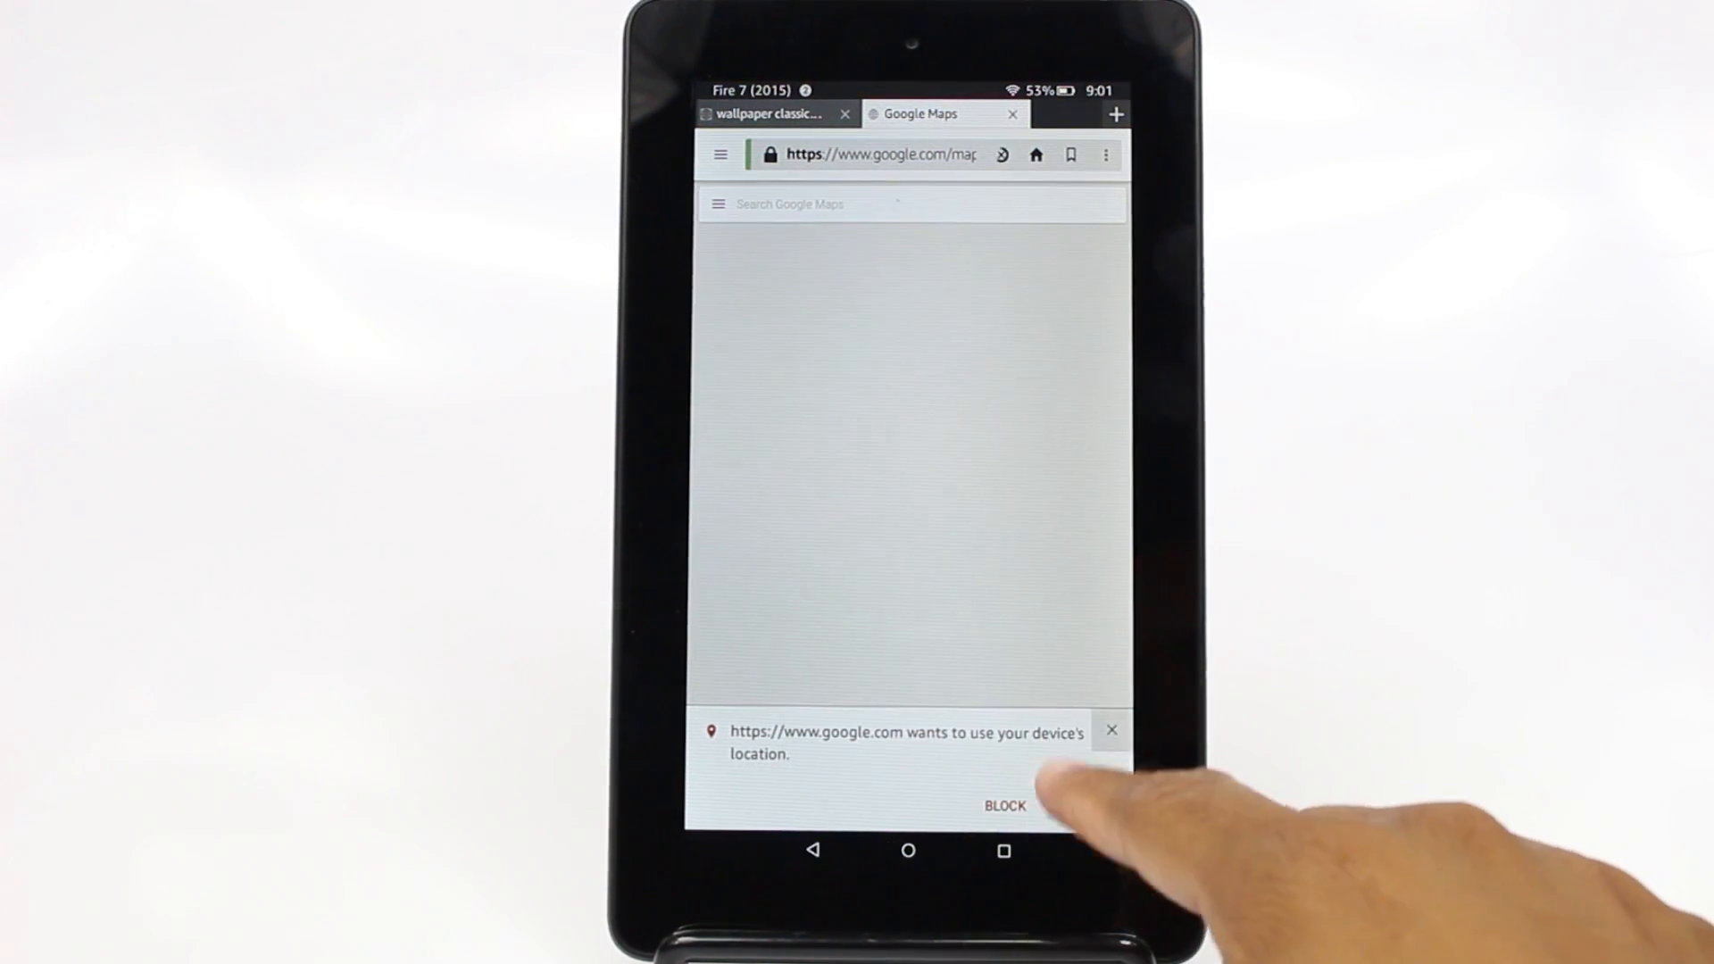
click(1004, 805)
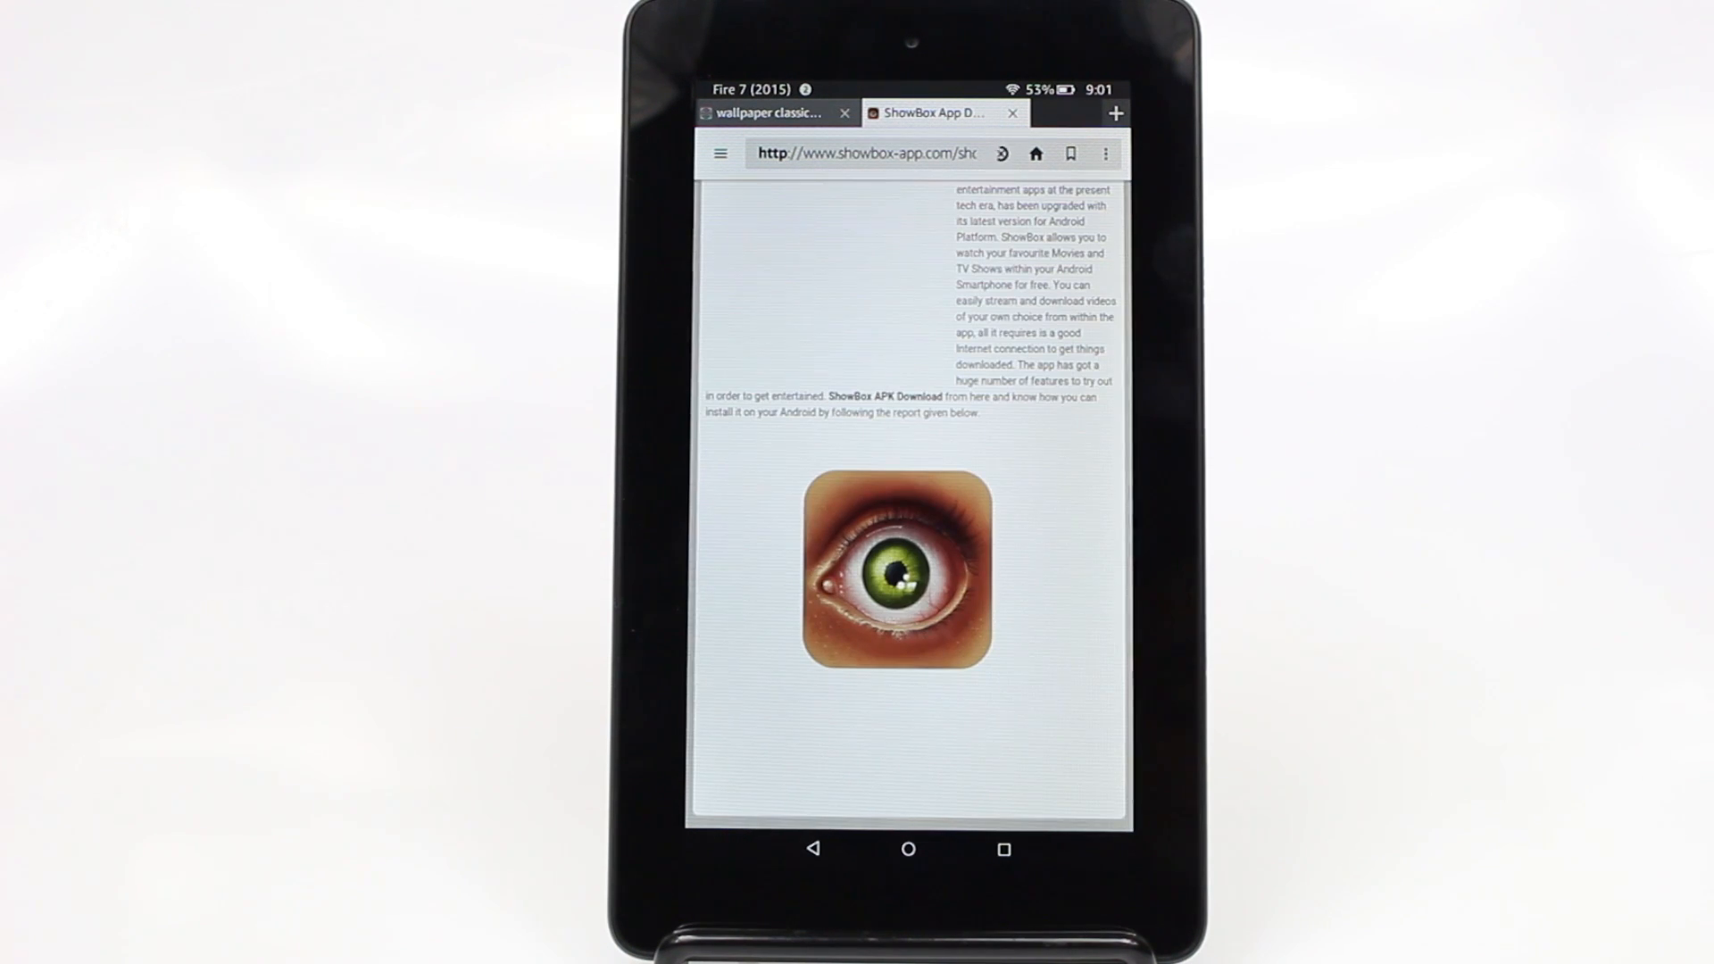
scroll(down, 3)
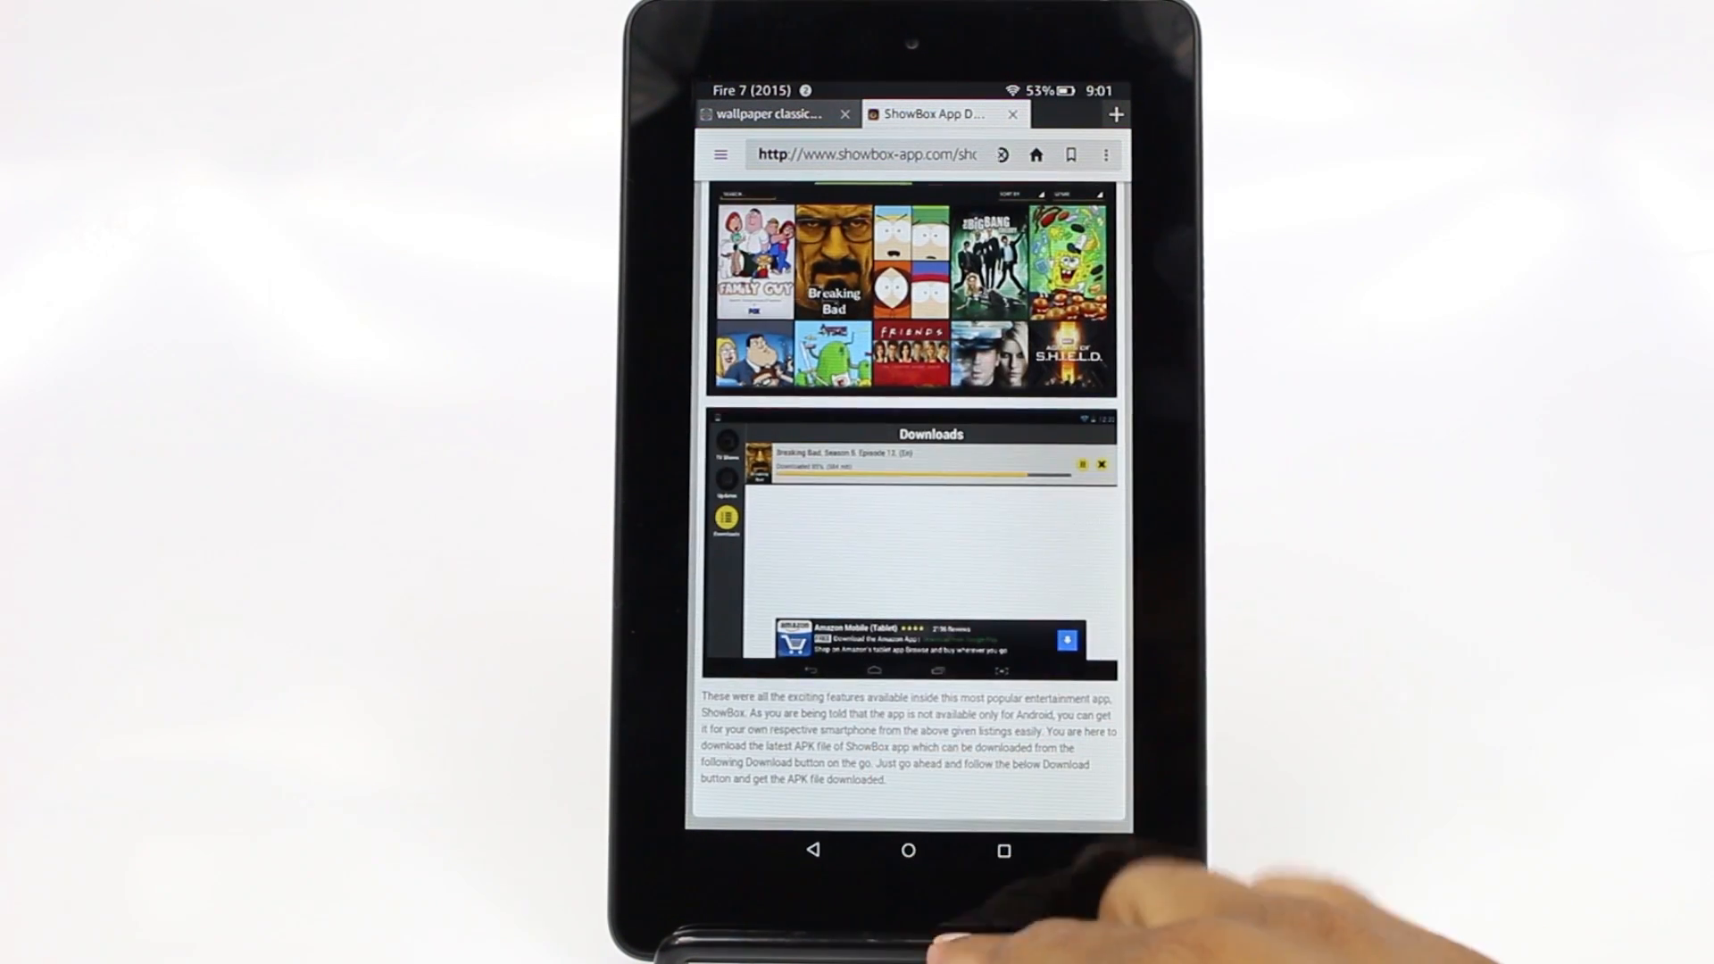
scroll(down, 3)
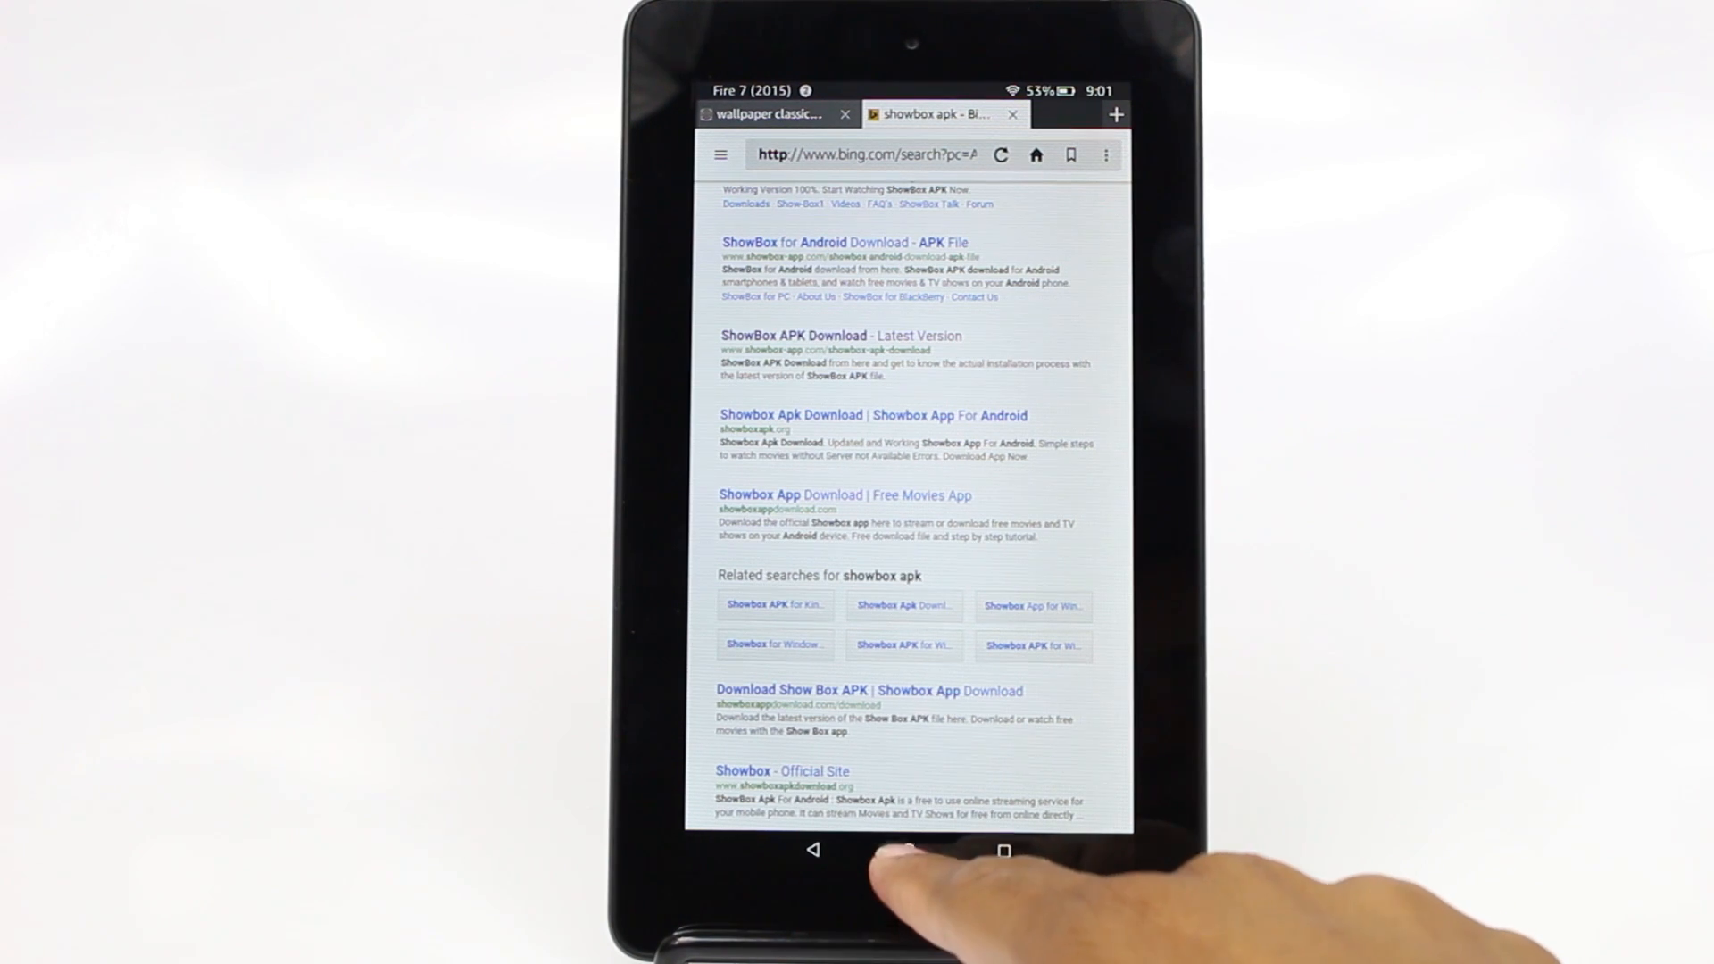
Browse the Appstore storefront and view the Candy Crush Soda Saga editors' pick page
click(905, 850)
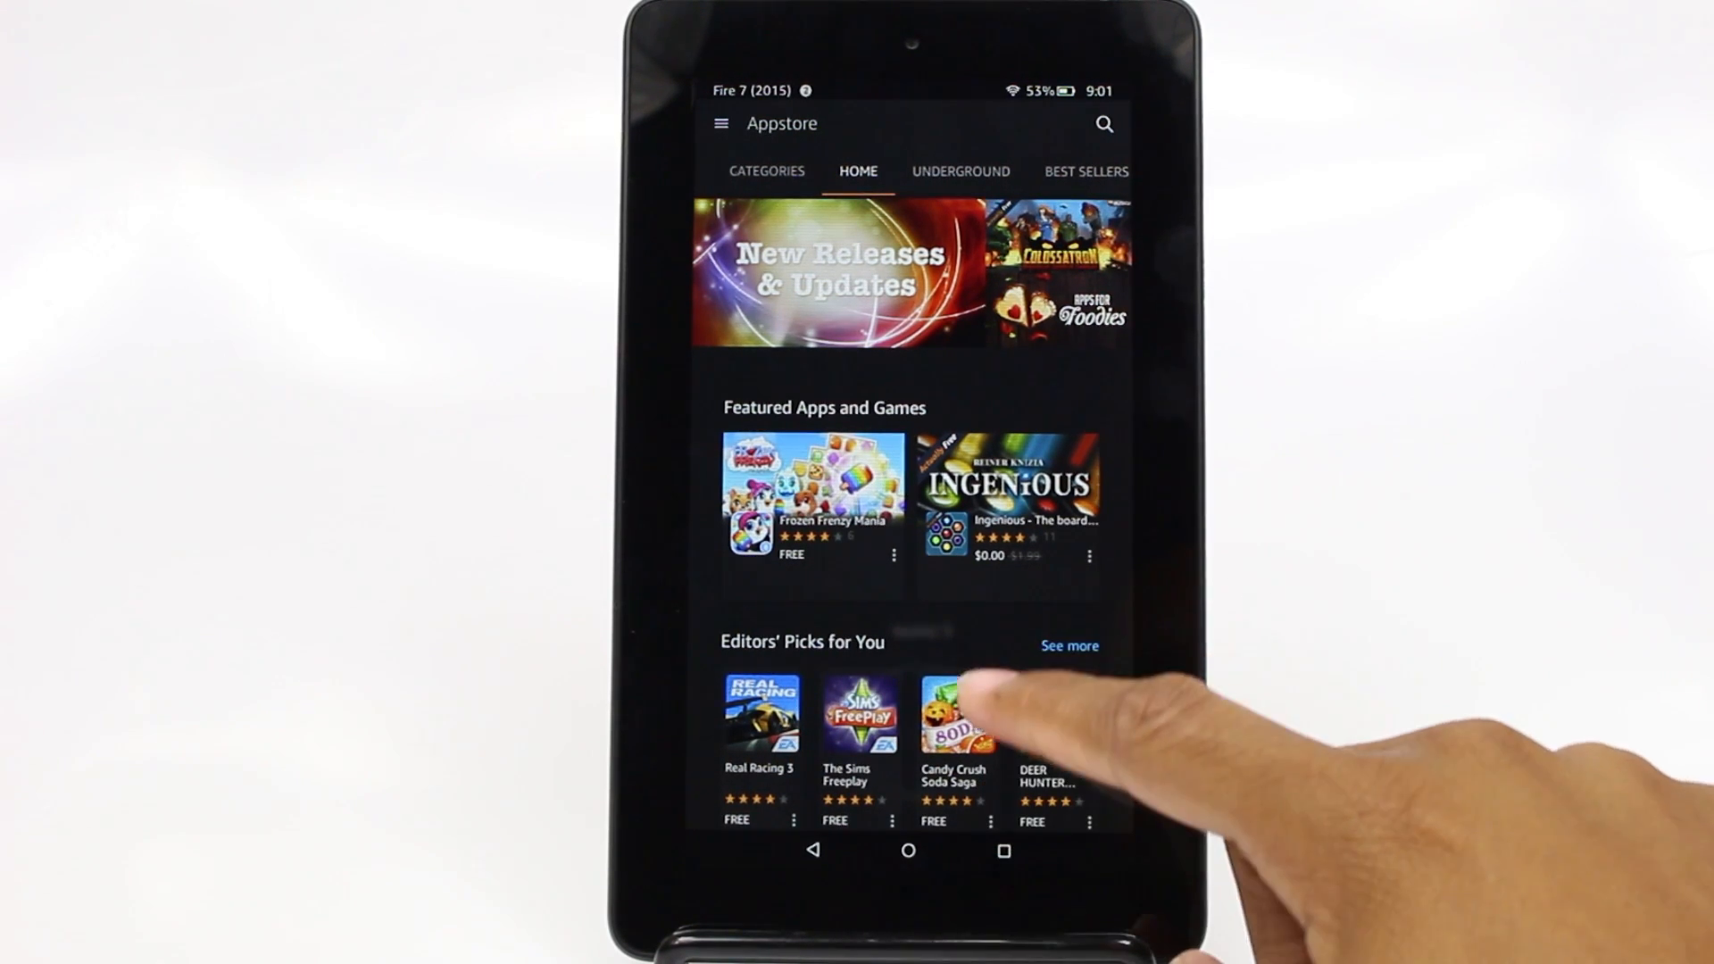
click(957, 716)
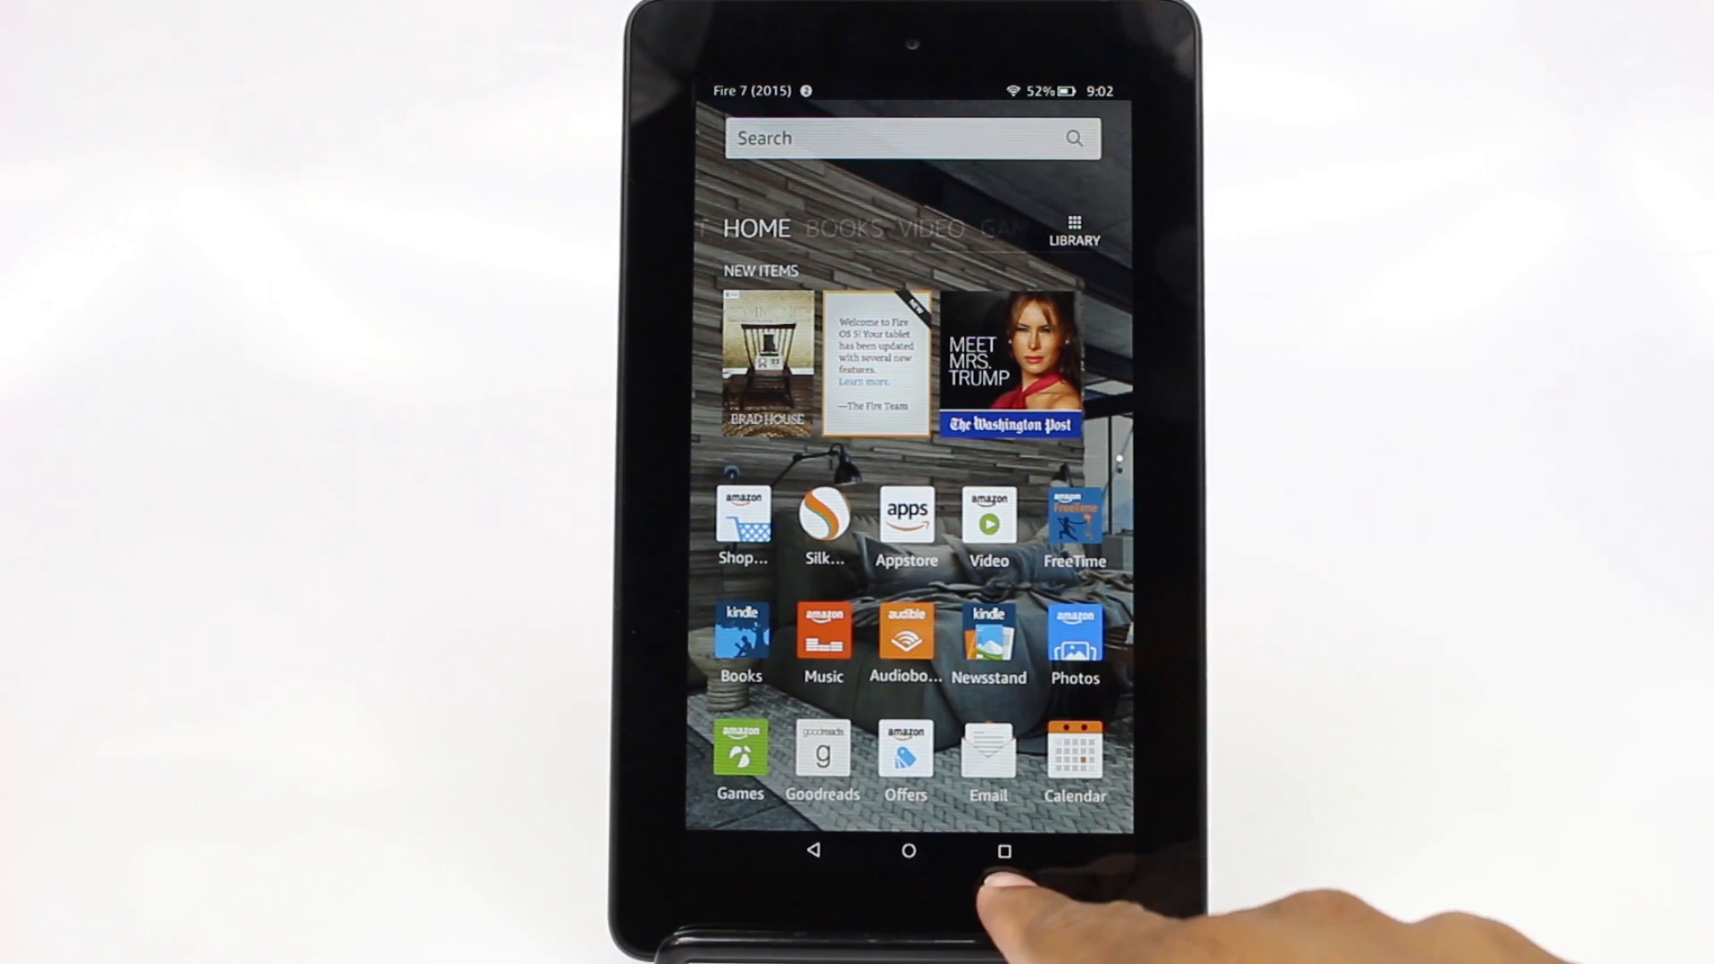
Show the recently used apps and clear them down to the bare wallpaper
click(998, 852)
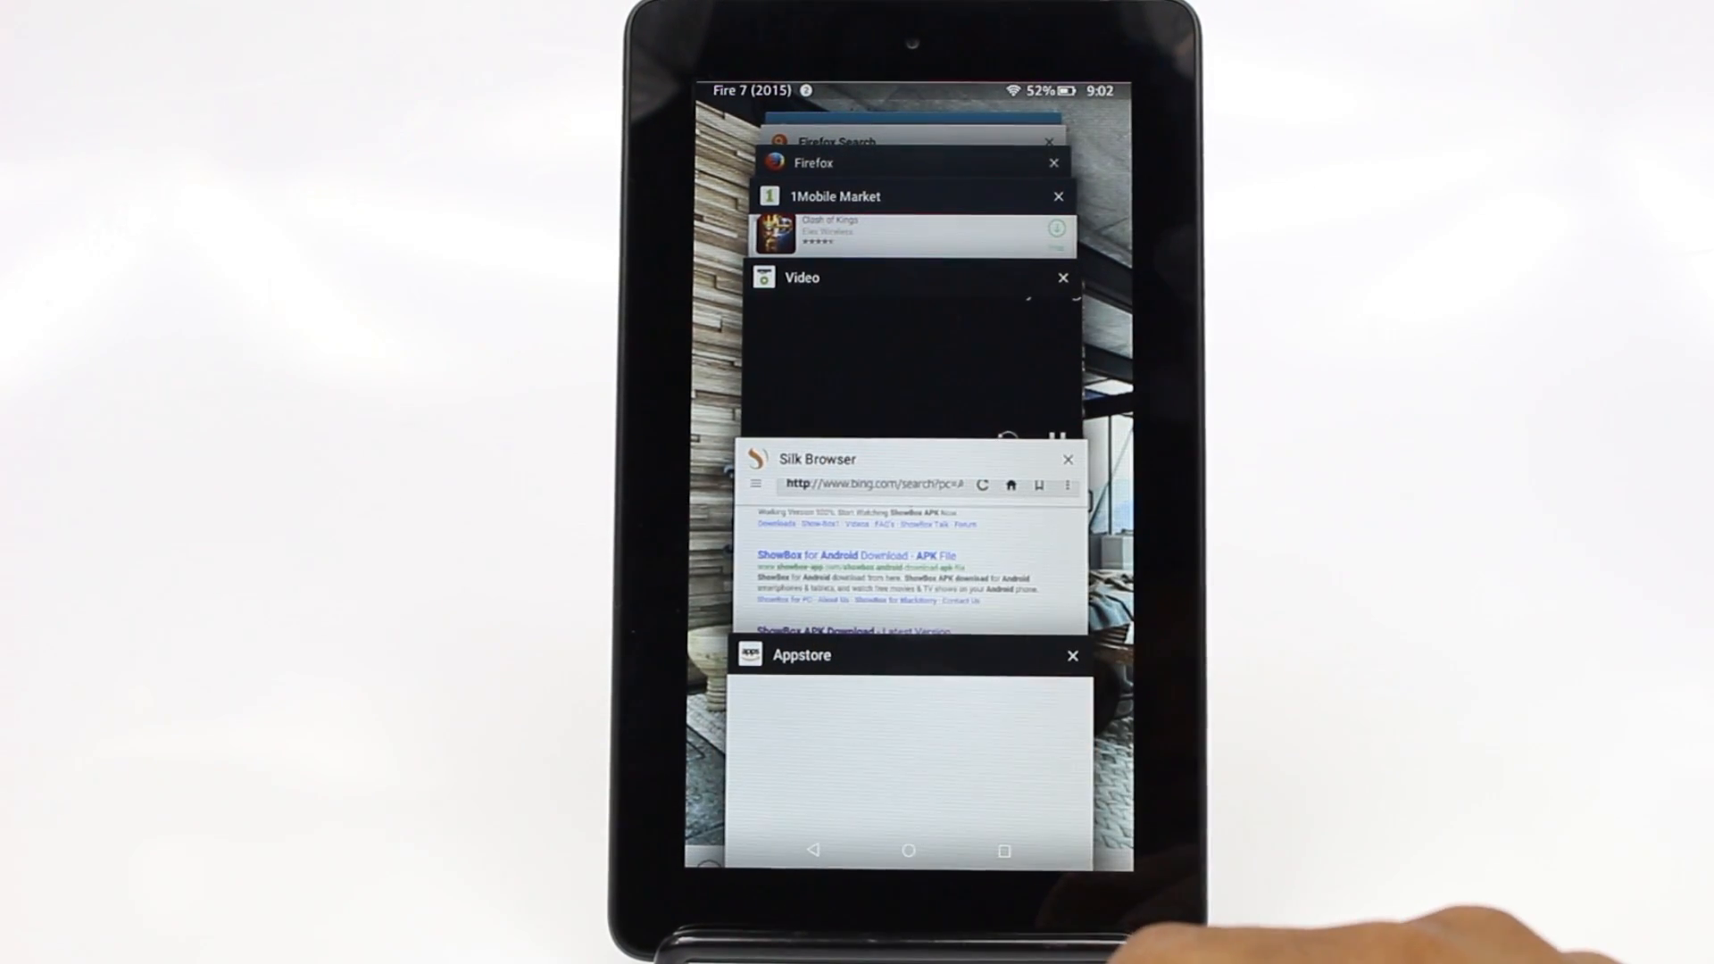
mouse_move(1257, 423)
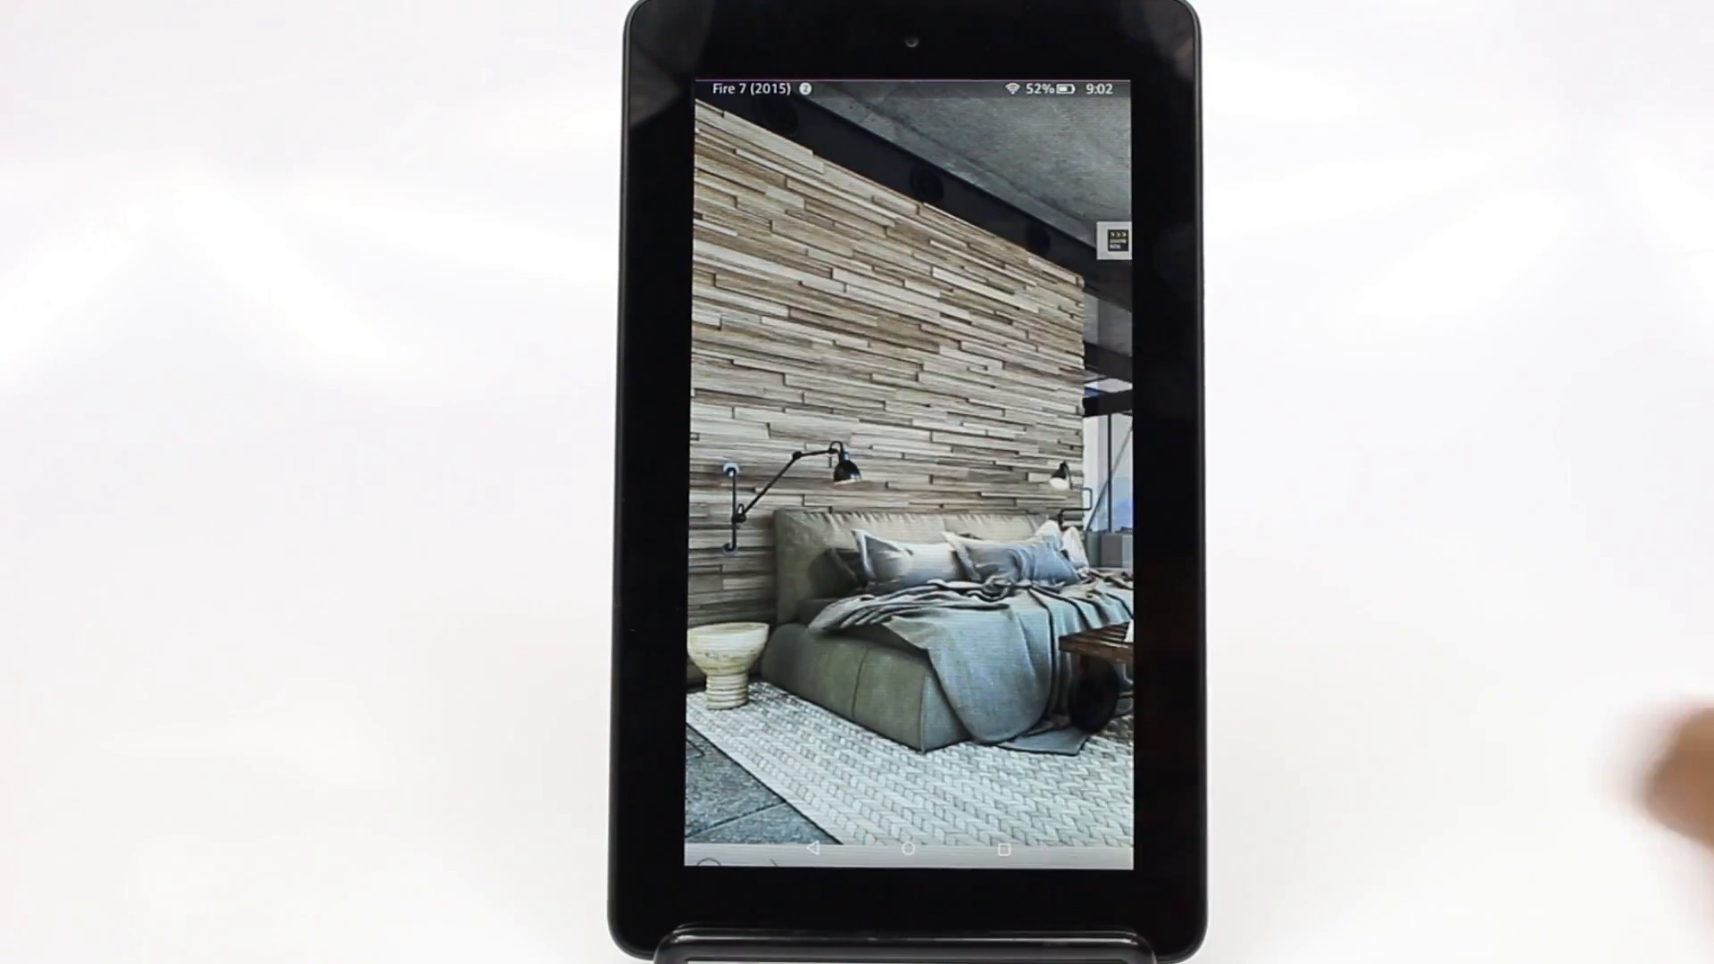
click(905, 875)
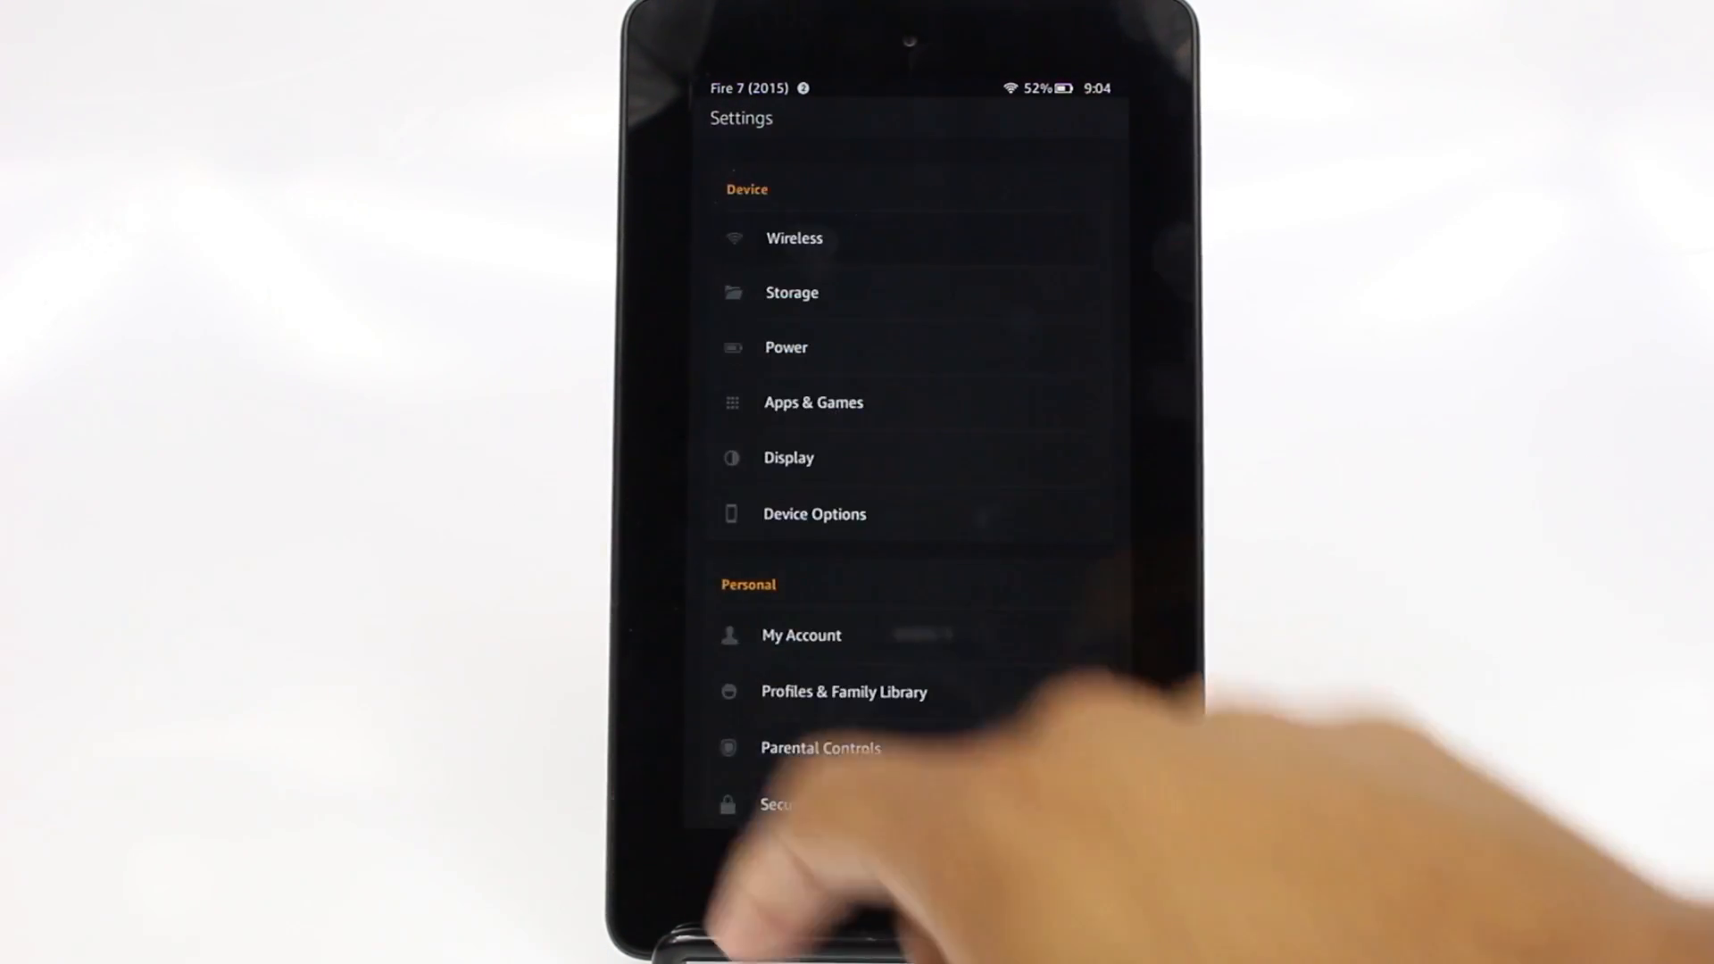
Browse the Wi-Fi Networks list in Settings with TeamReign shown as connected
click(793, 240)
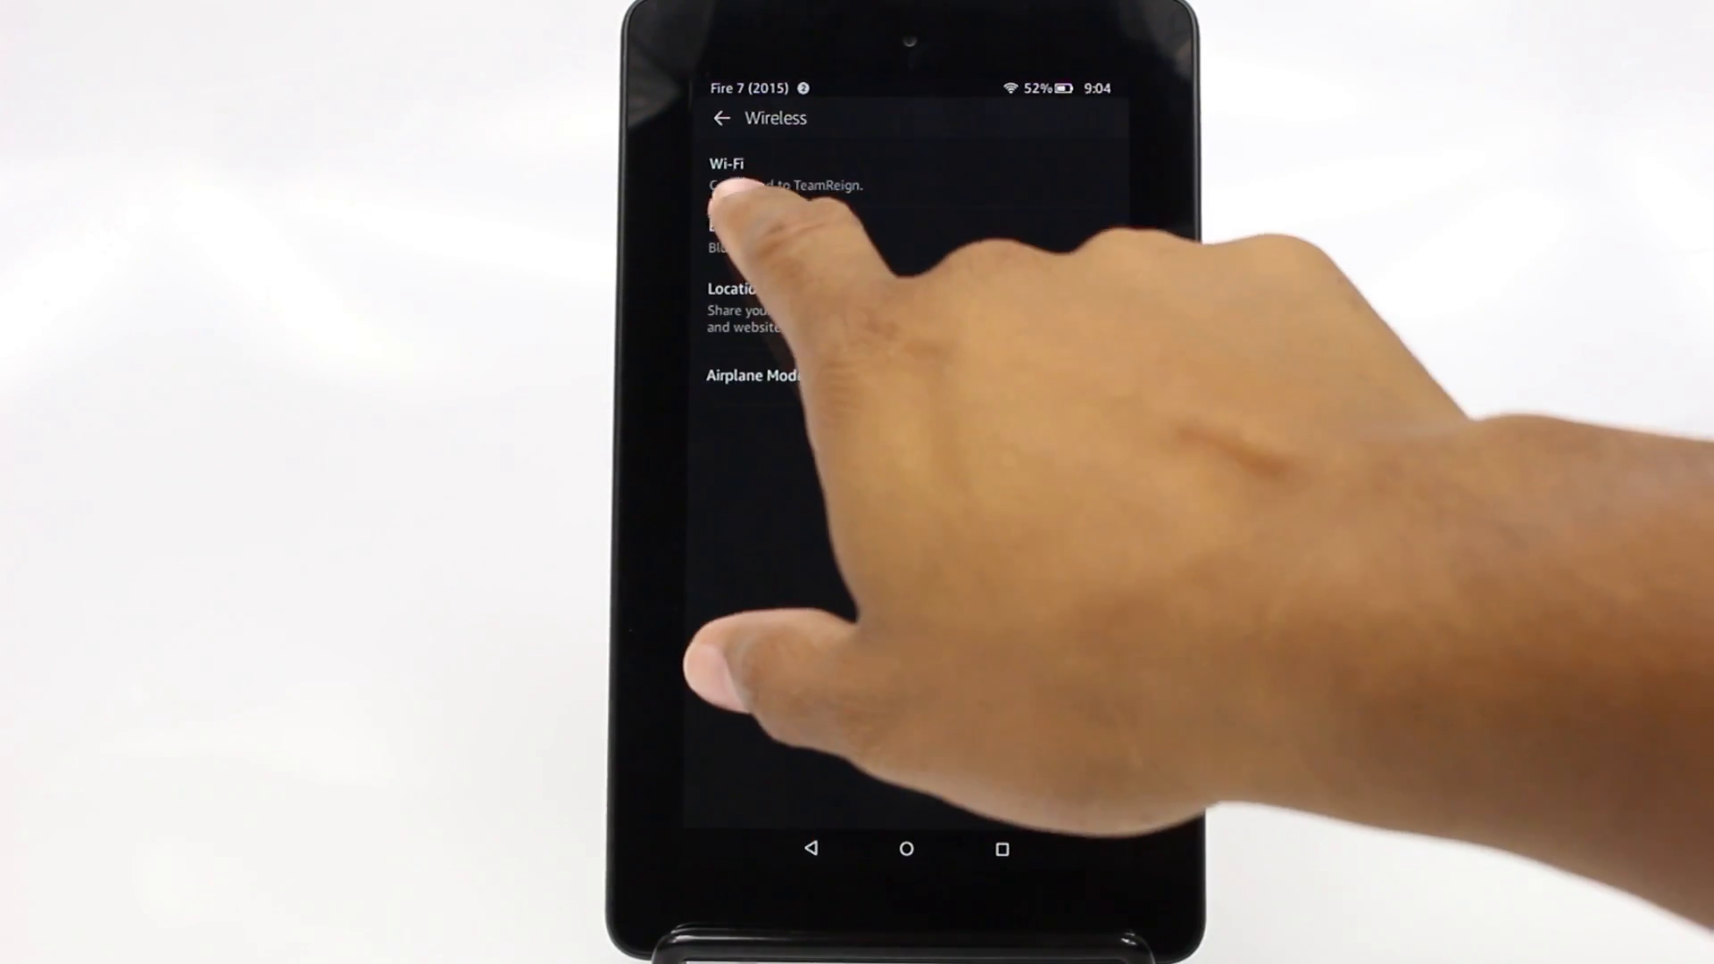
click(726, 175)
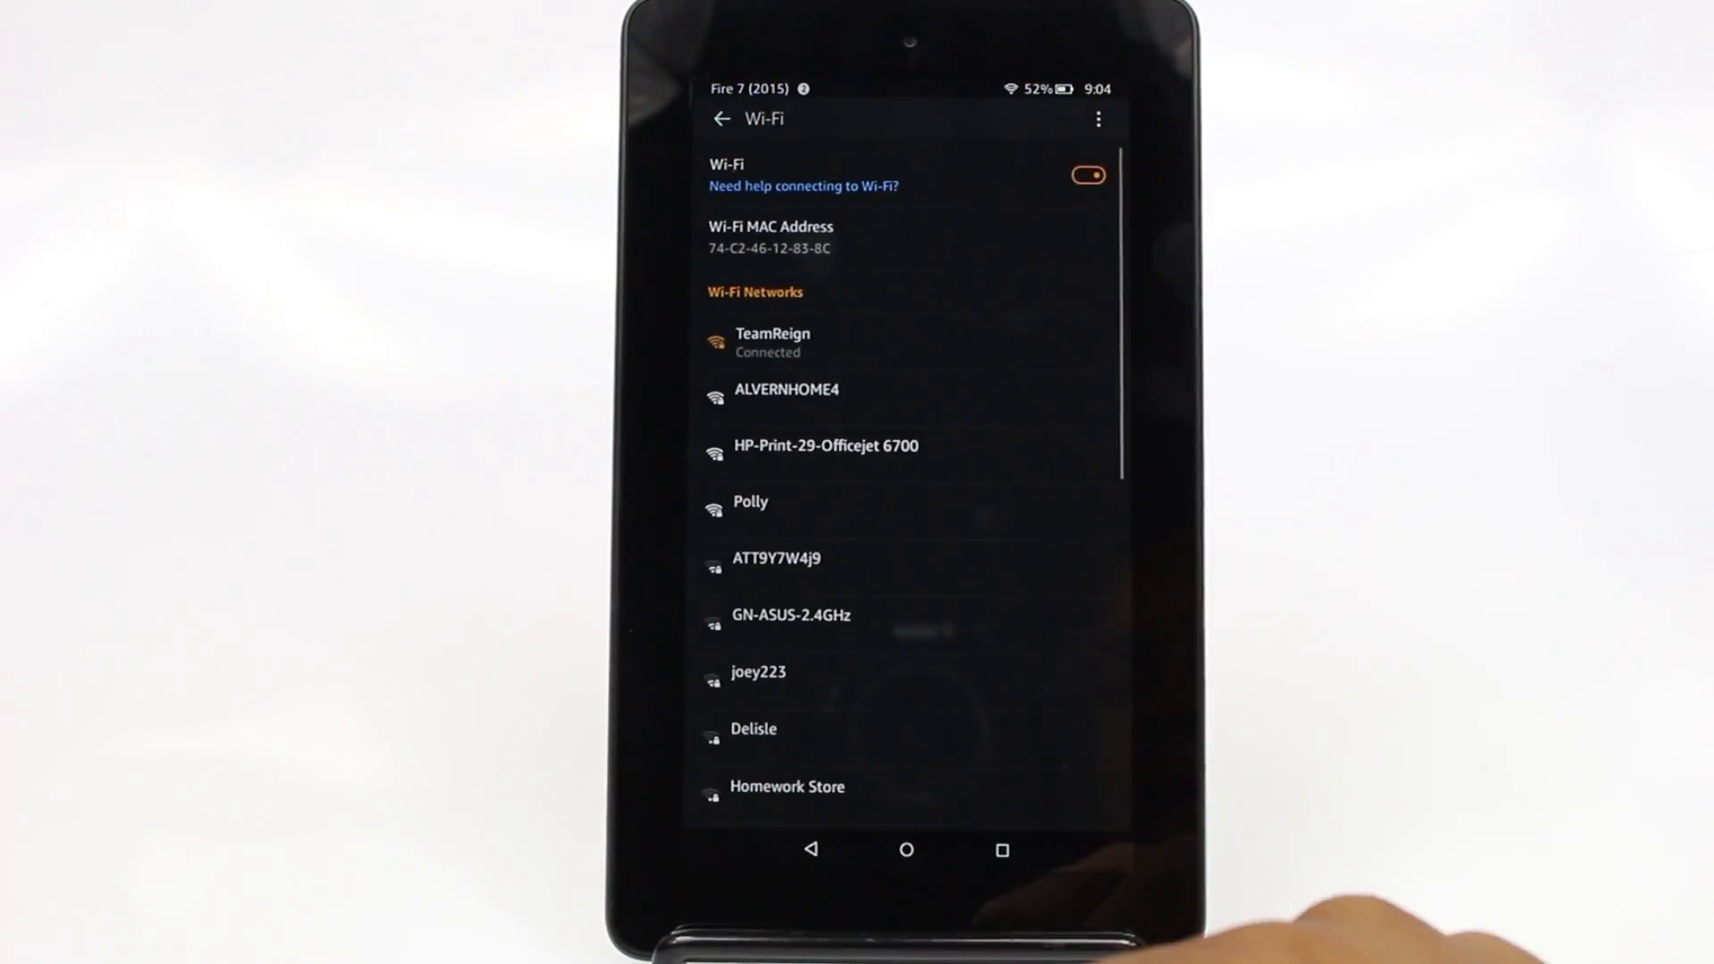
scroll(down, 3)
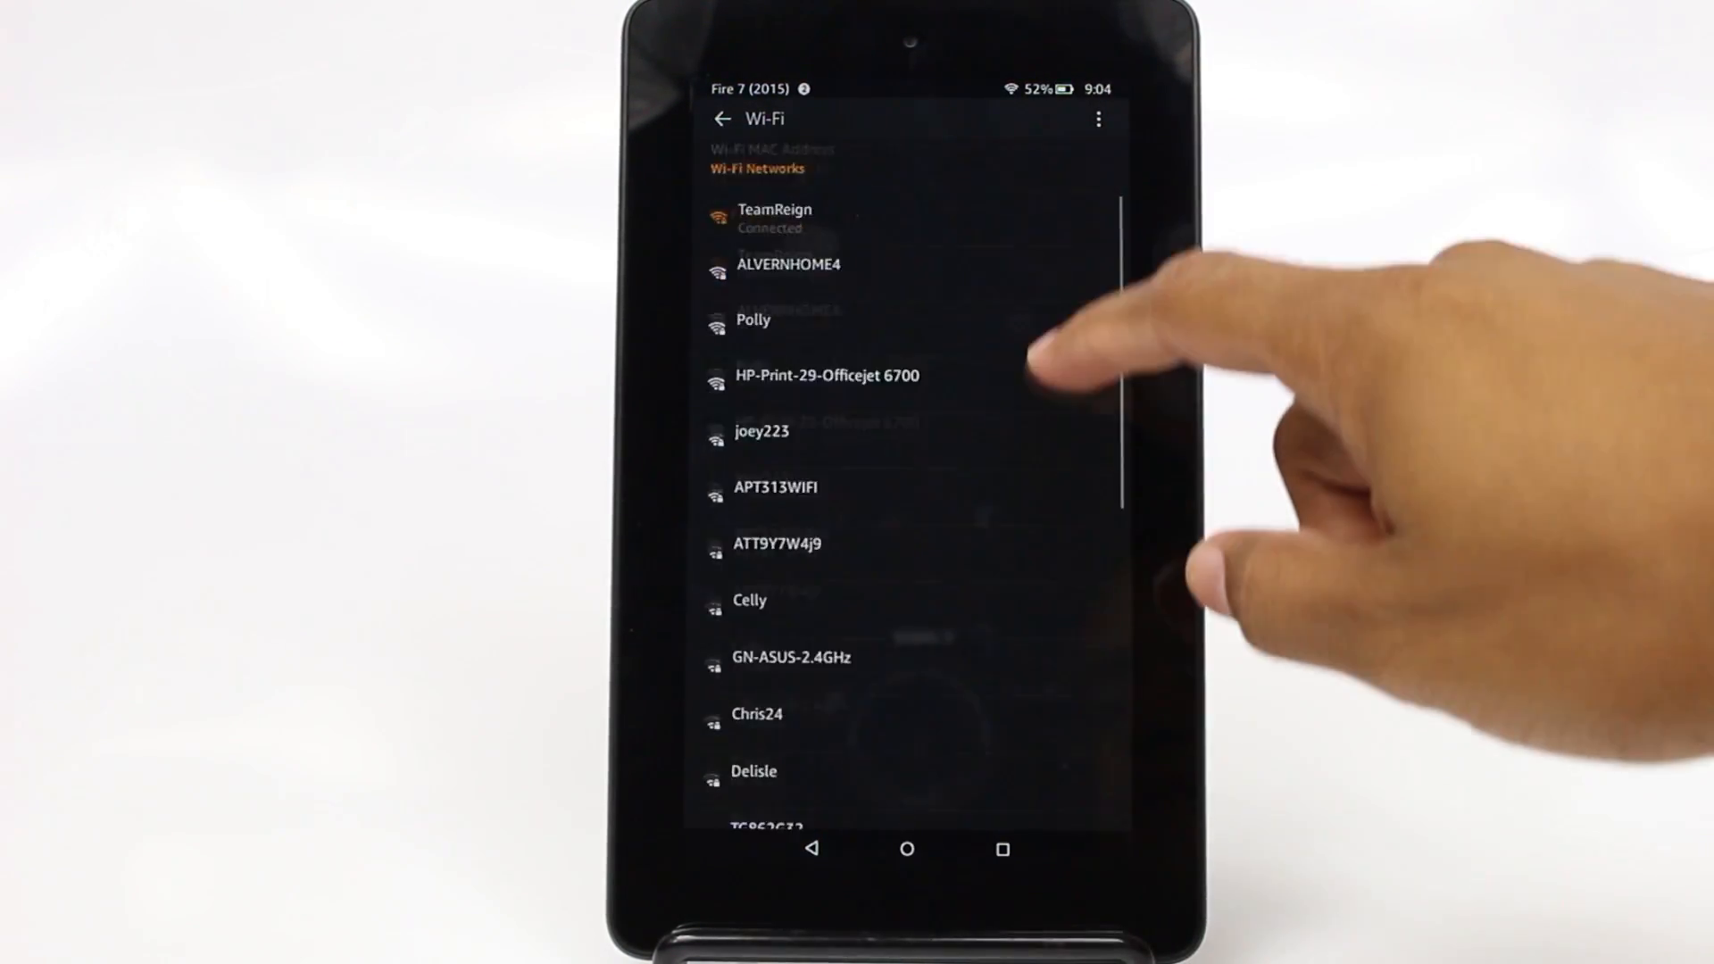
scroll(down, 3)
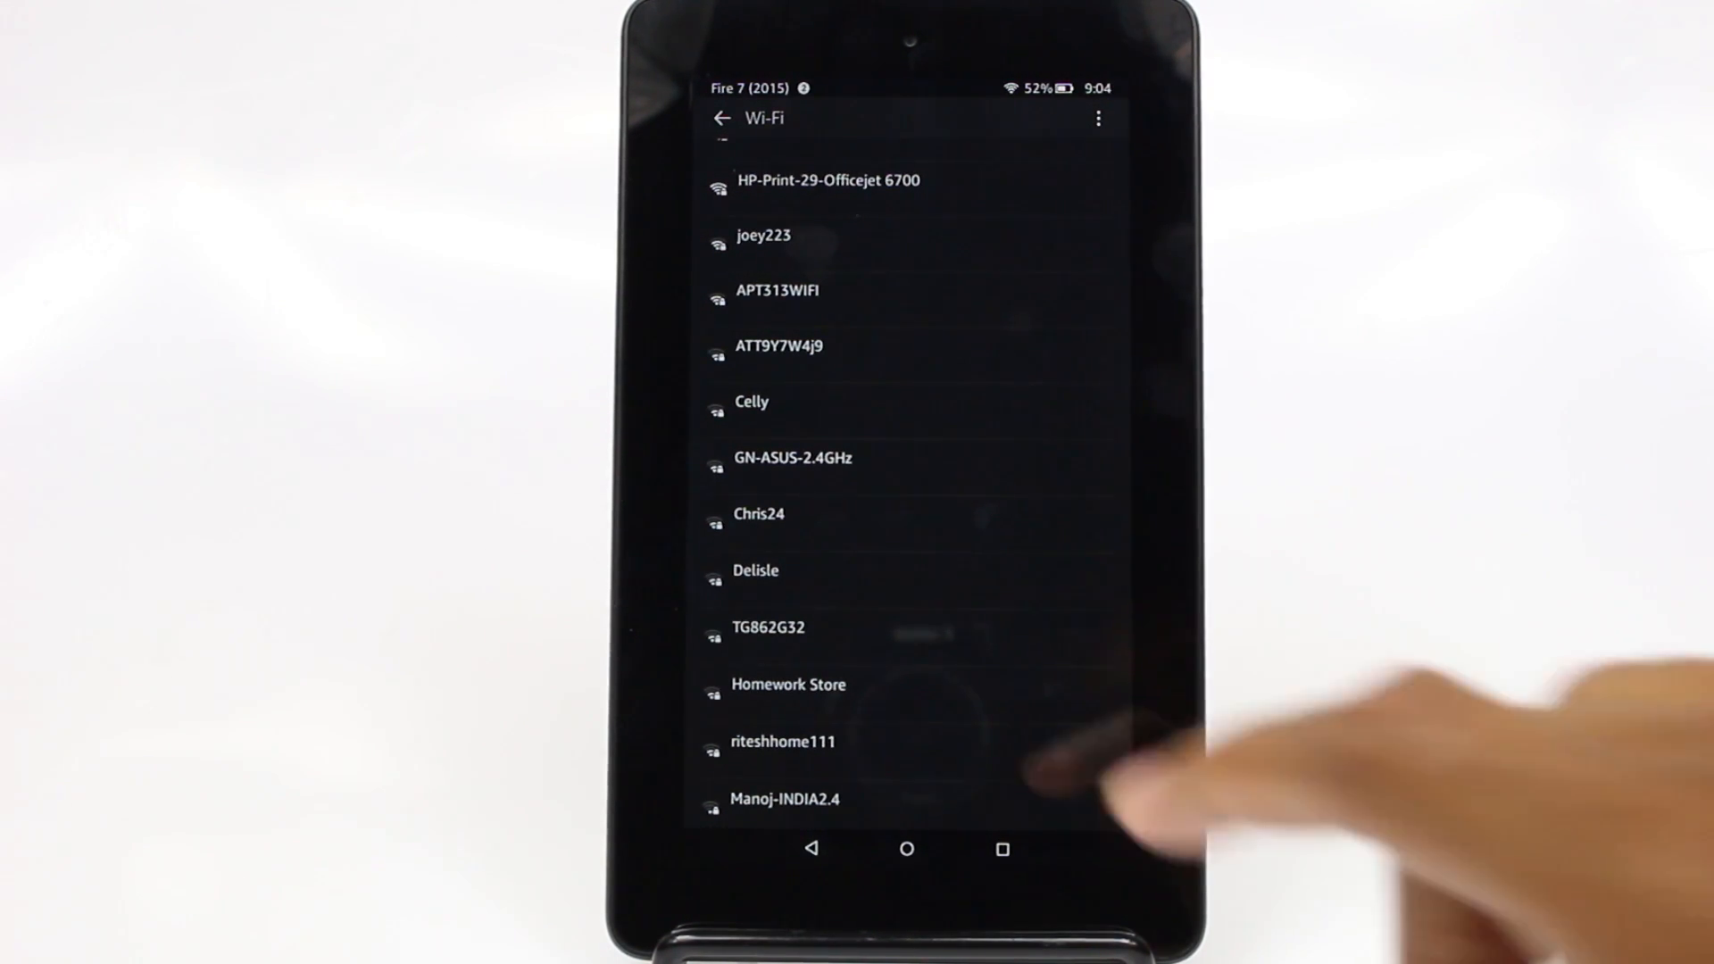
click(759, 514)
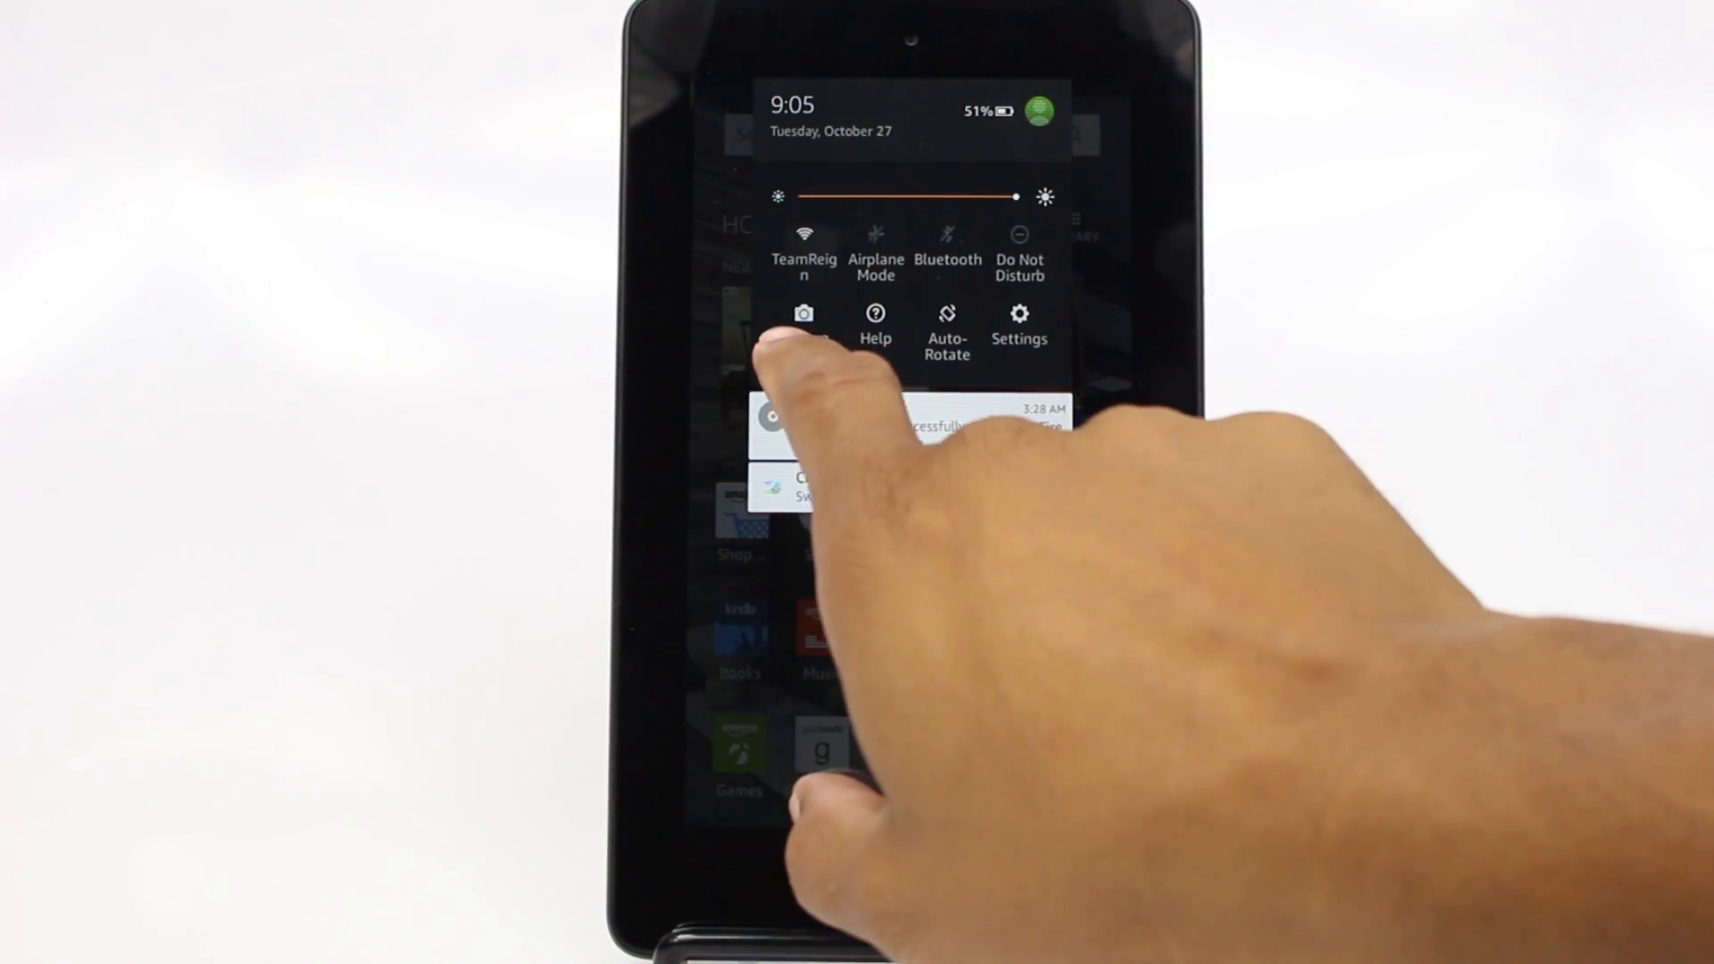
Launch the camera viewfinder from the quick-settings Camera shortcut, then return home
click(803, 312)
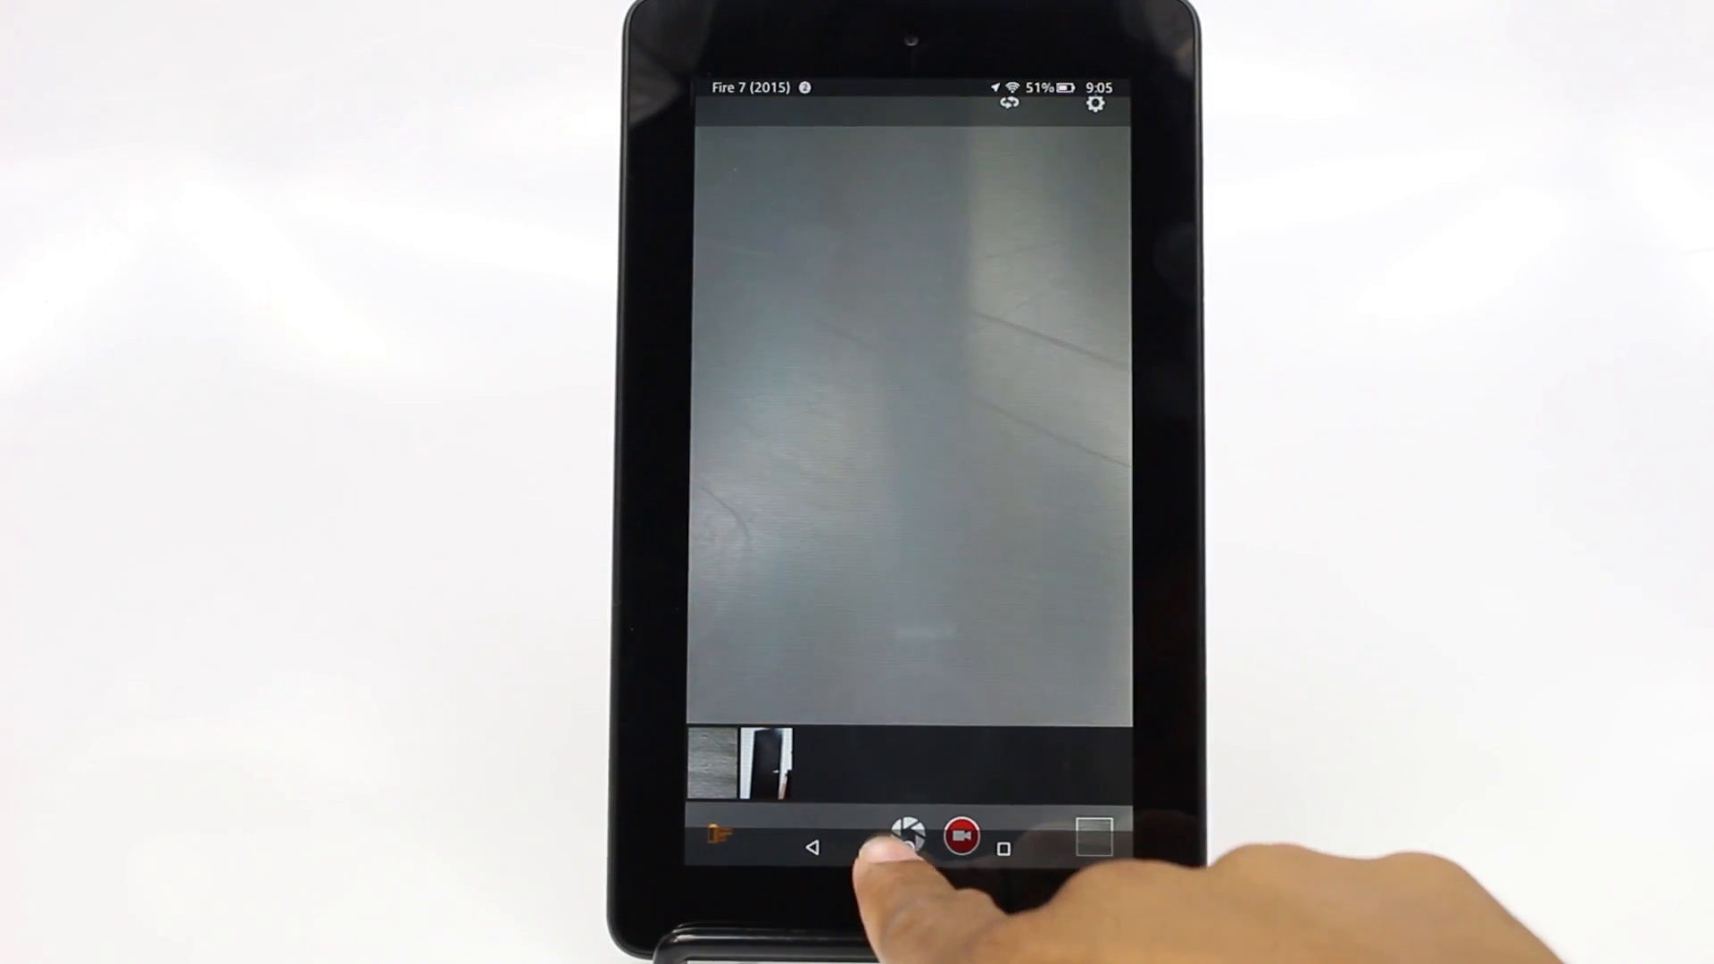
click(814, 848)
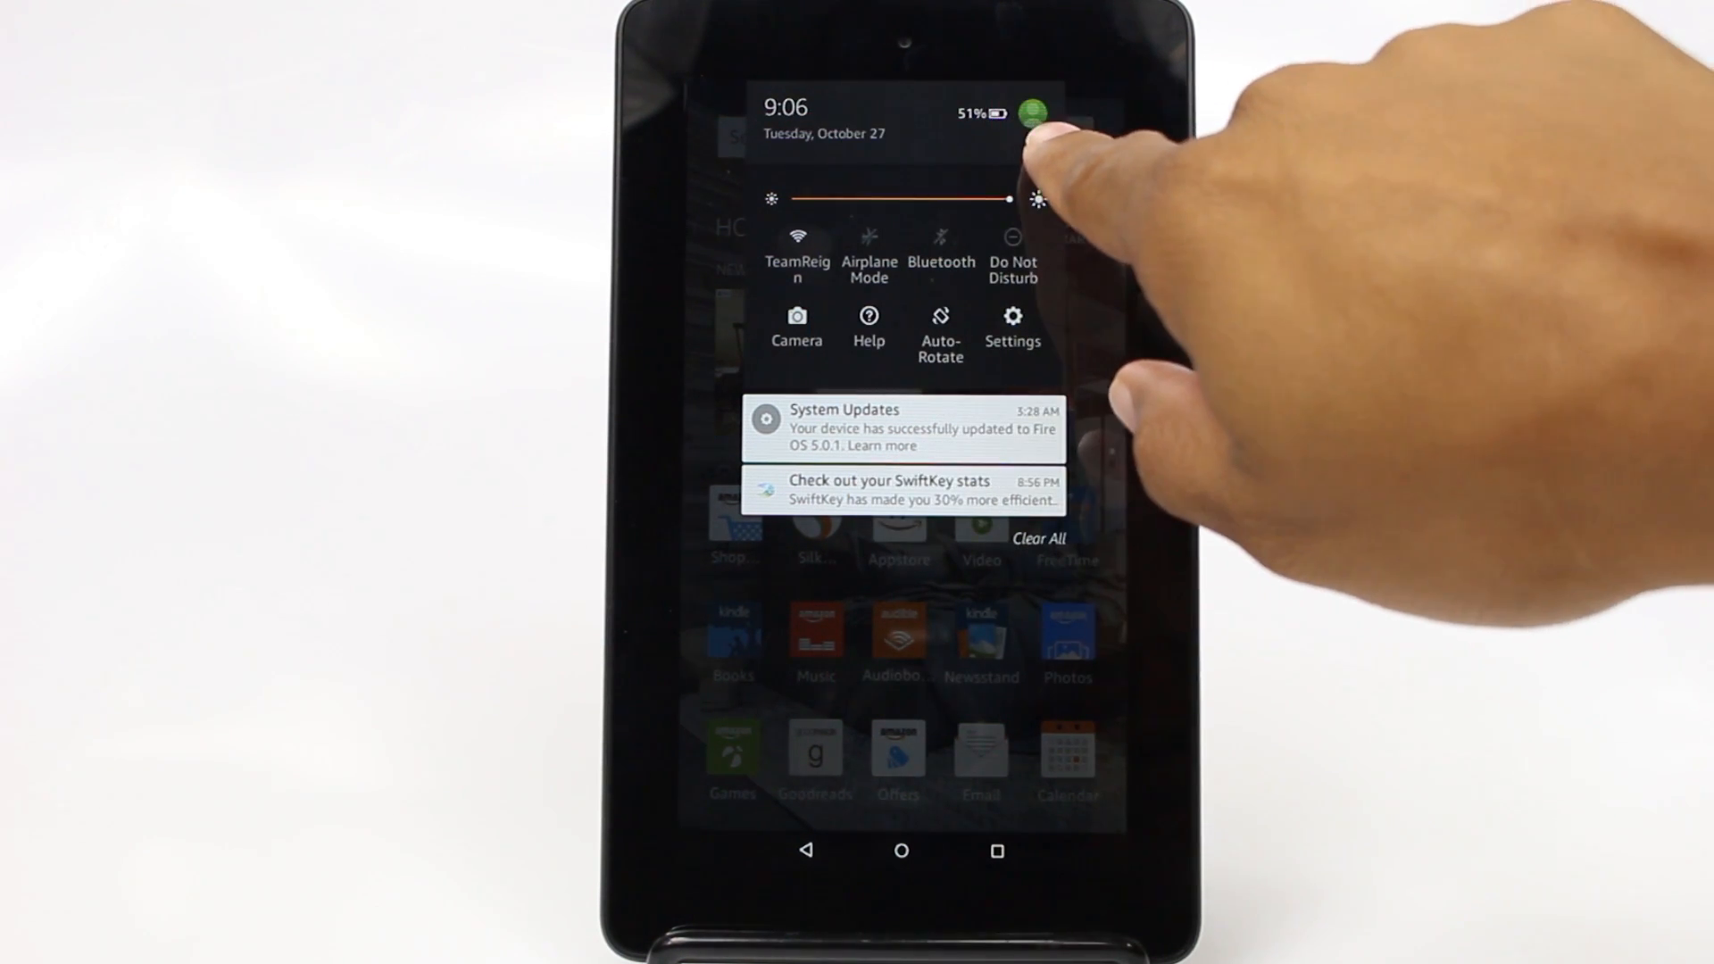
Dismiss the notification shade so the home screen search bar and app grid show fully
click(1028, 109)
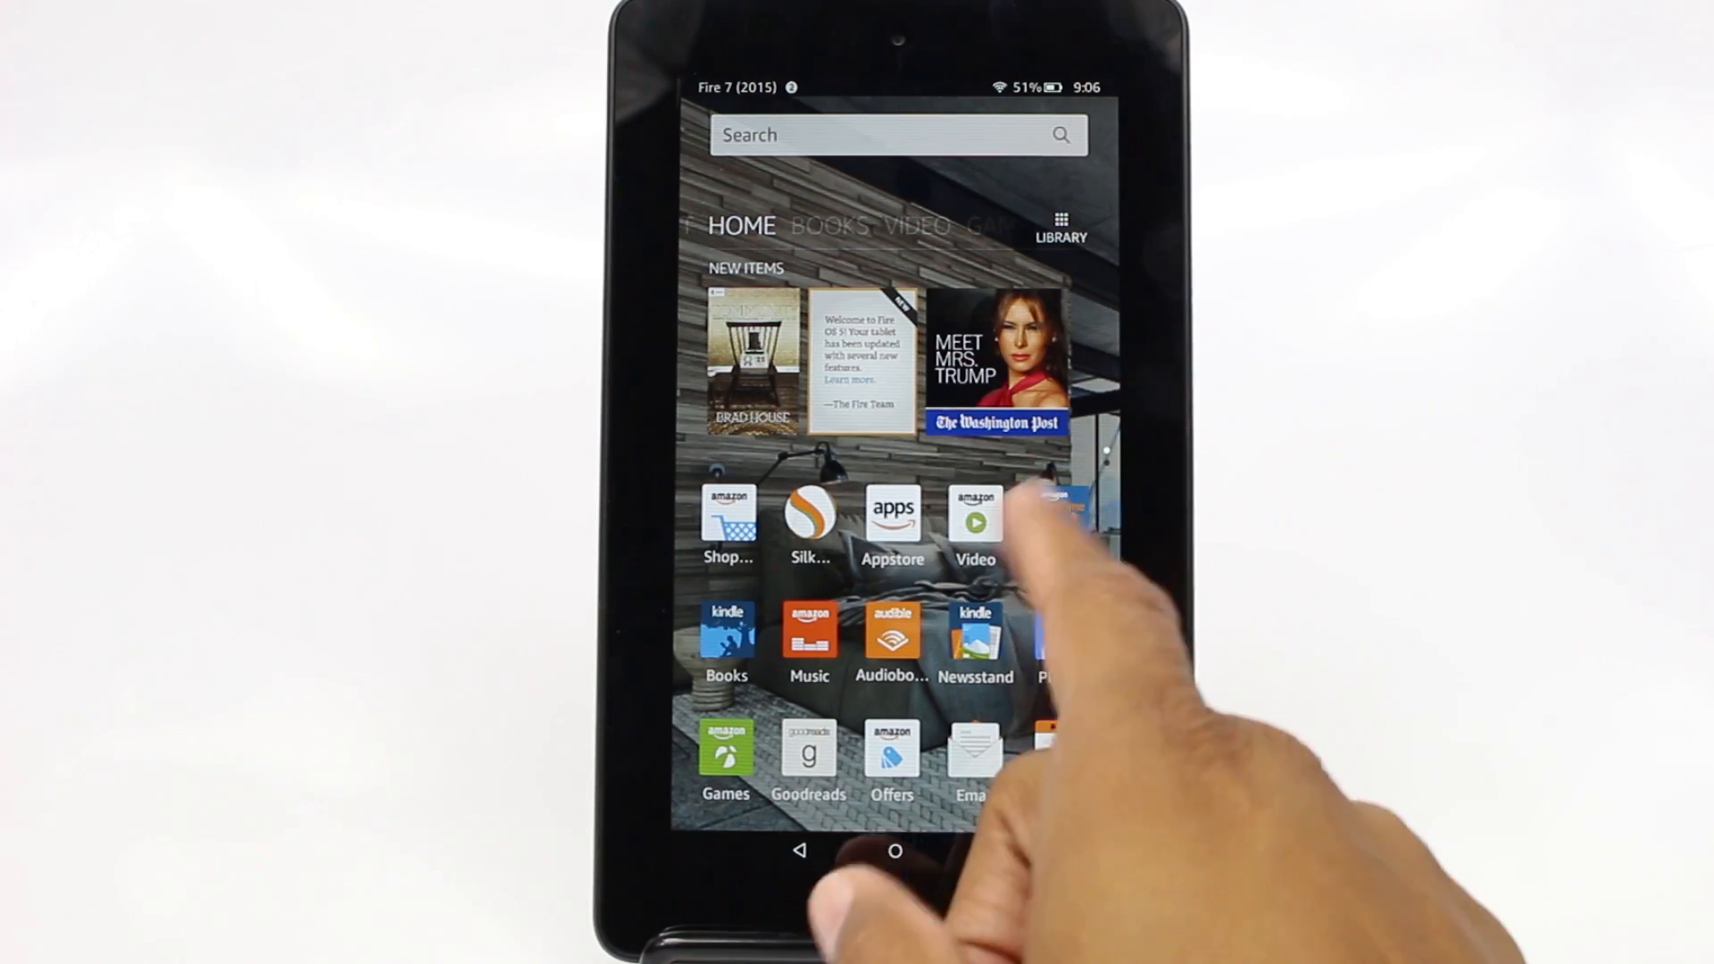
Switch the home screen to the SHOP tab and on to the Video section
click(827, 225)
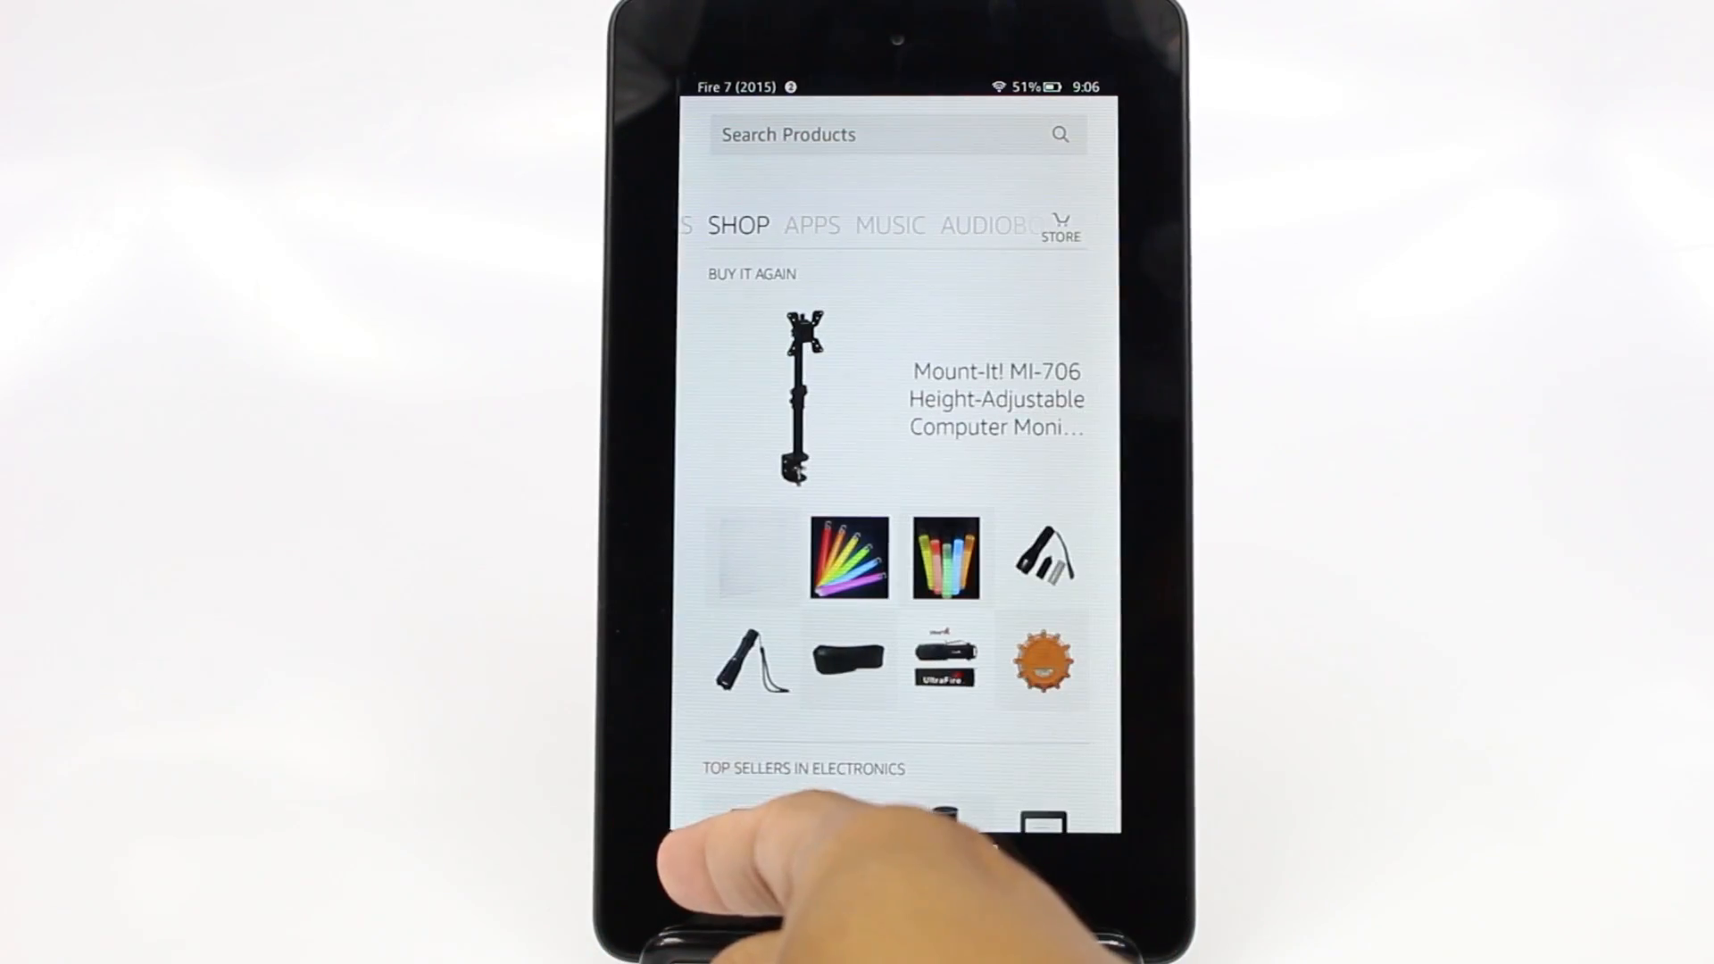
click(811, 225)
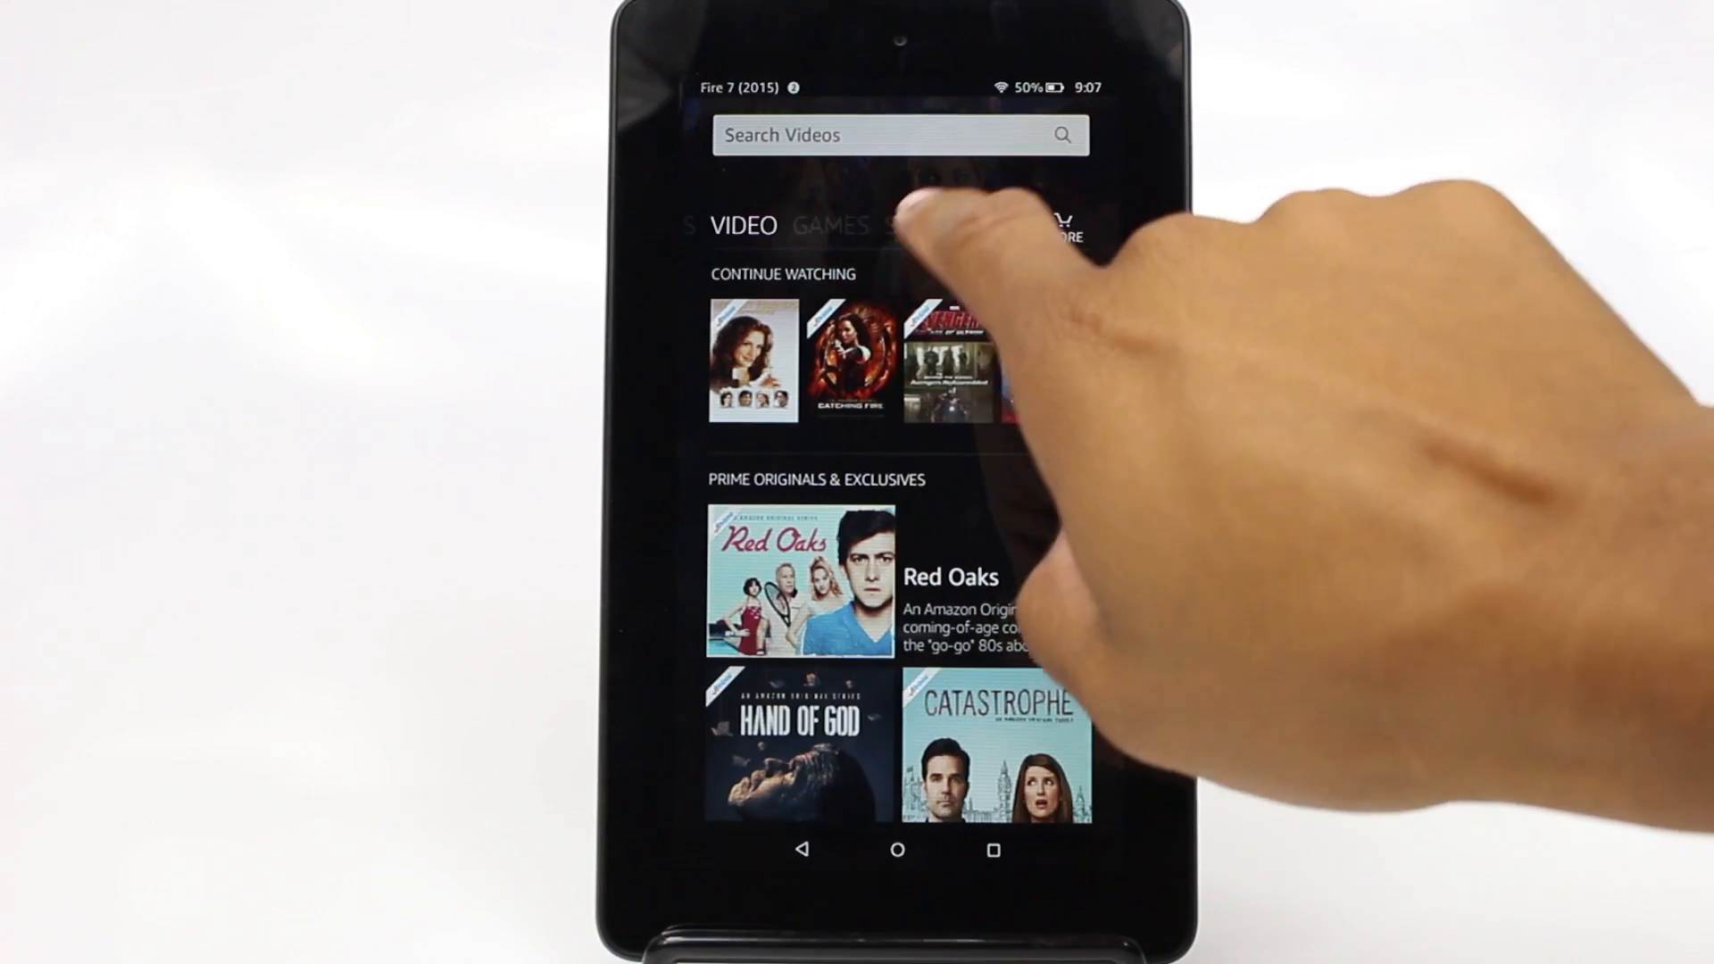
Move through the content categories from Video past the Audiobooks library
click(831, 225)
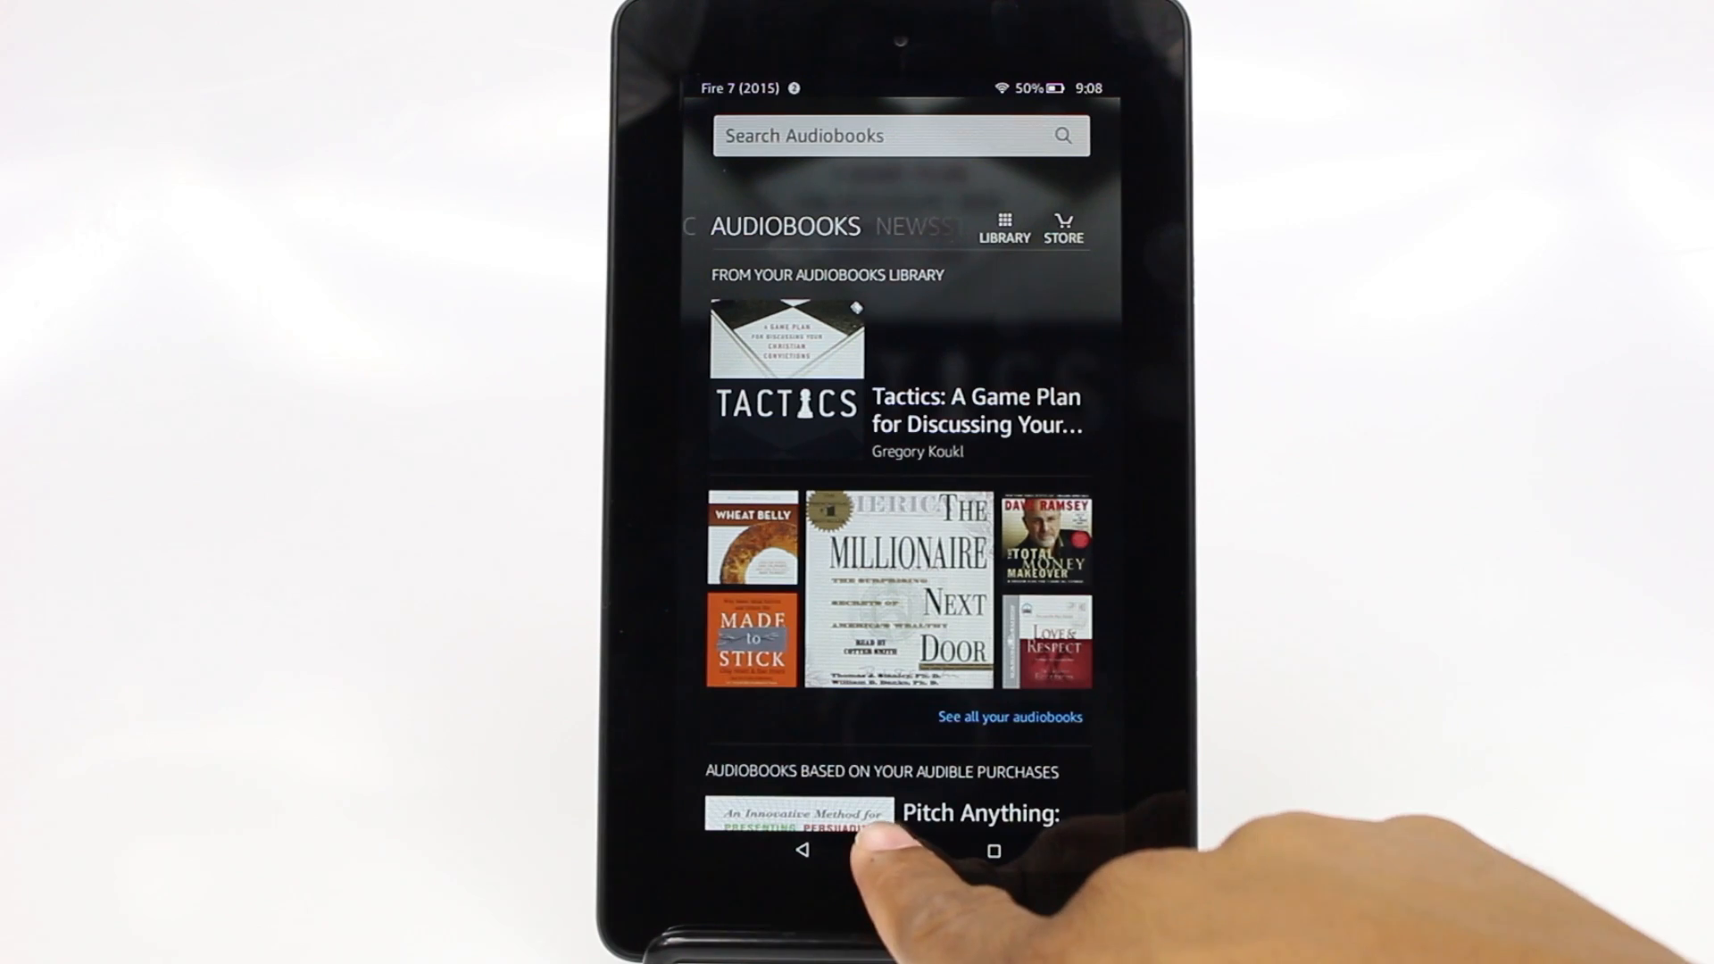
click(892, 852)
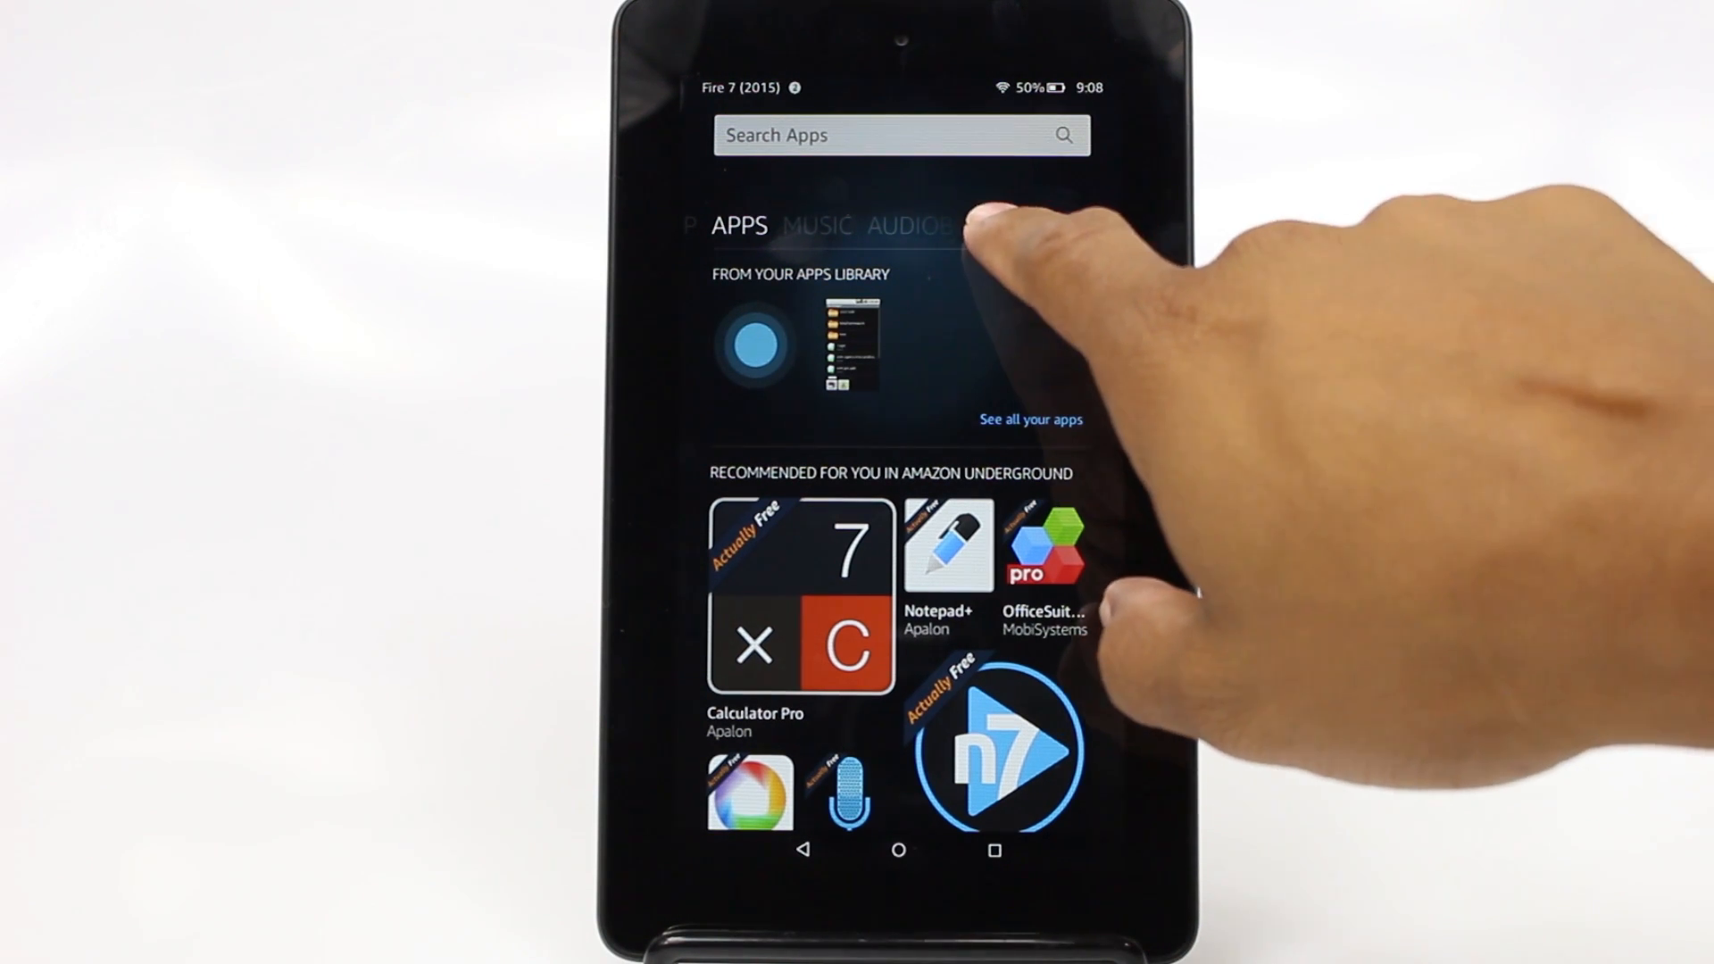
Switch to the Apps category listing library apps and Underground recommendations
click(1028, 420)
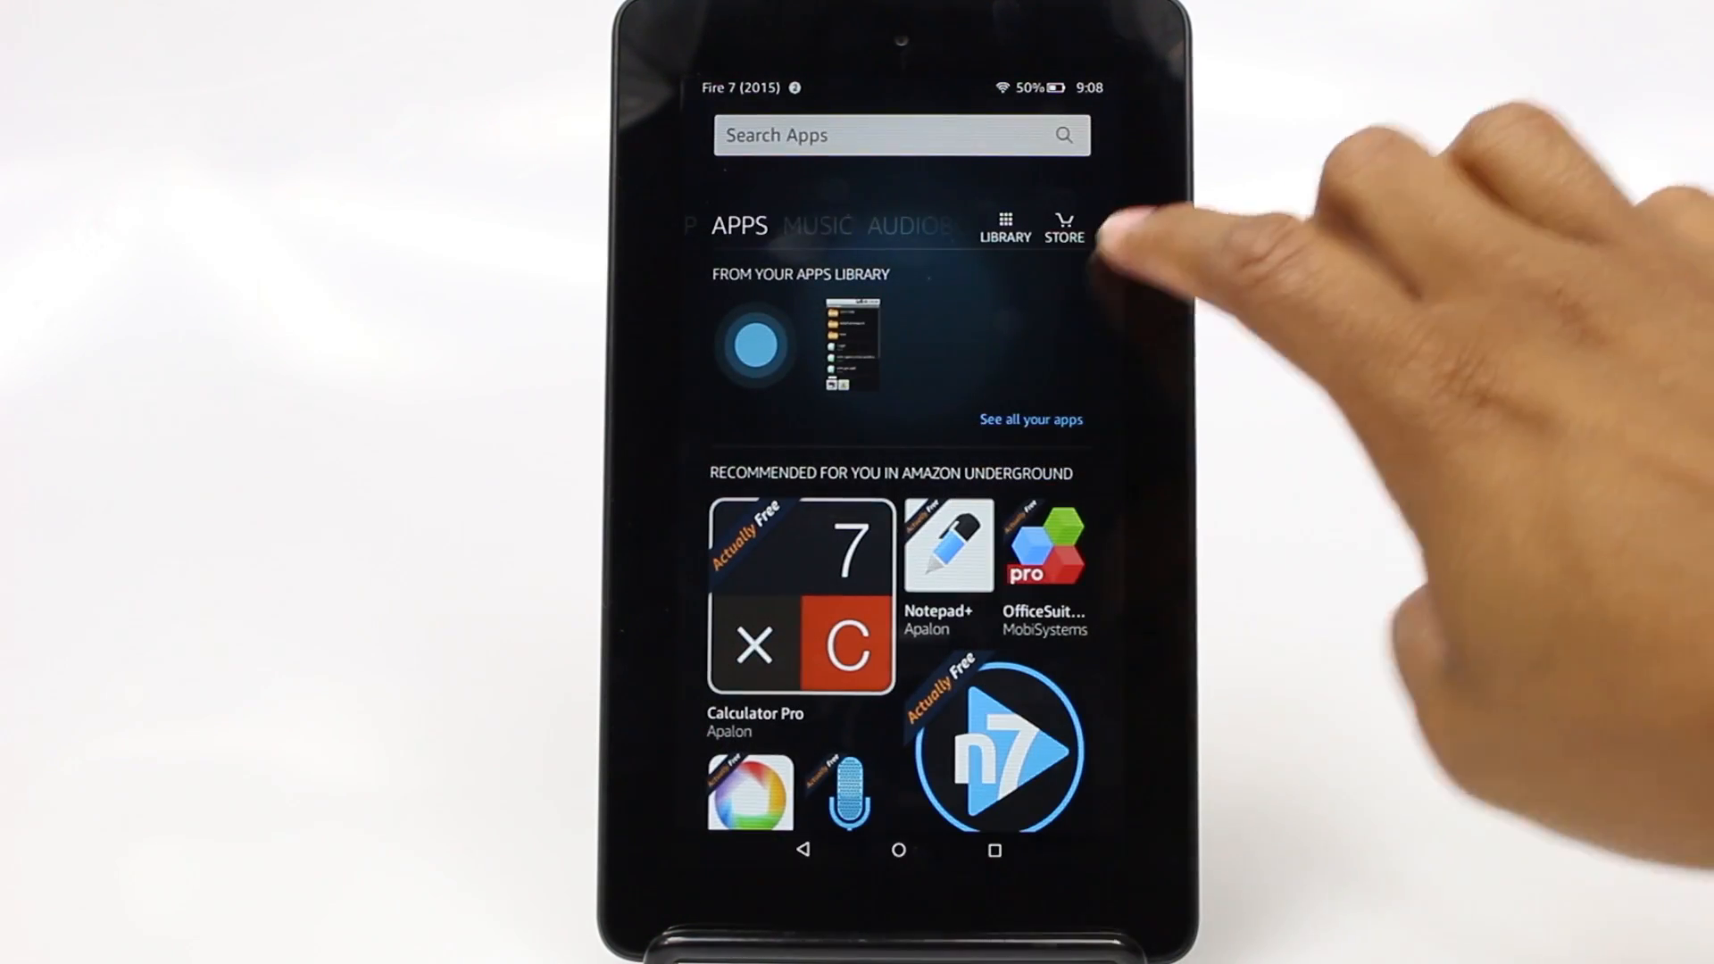
click(1066, 217)
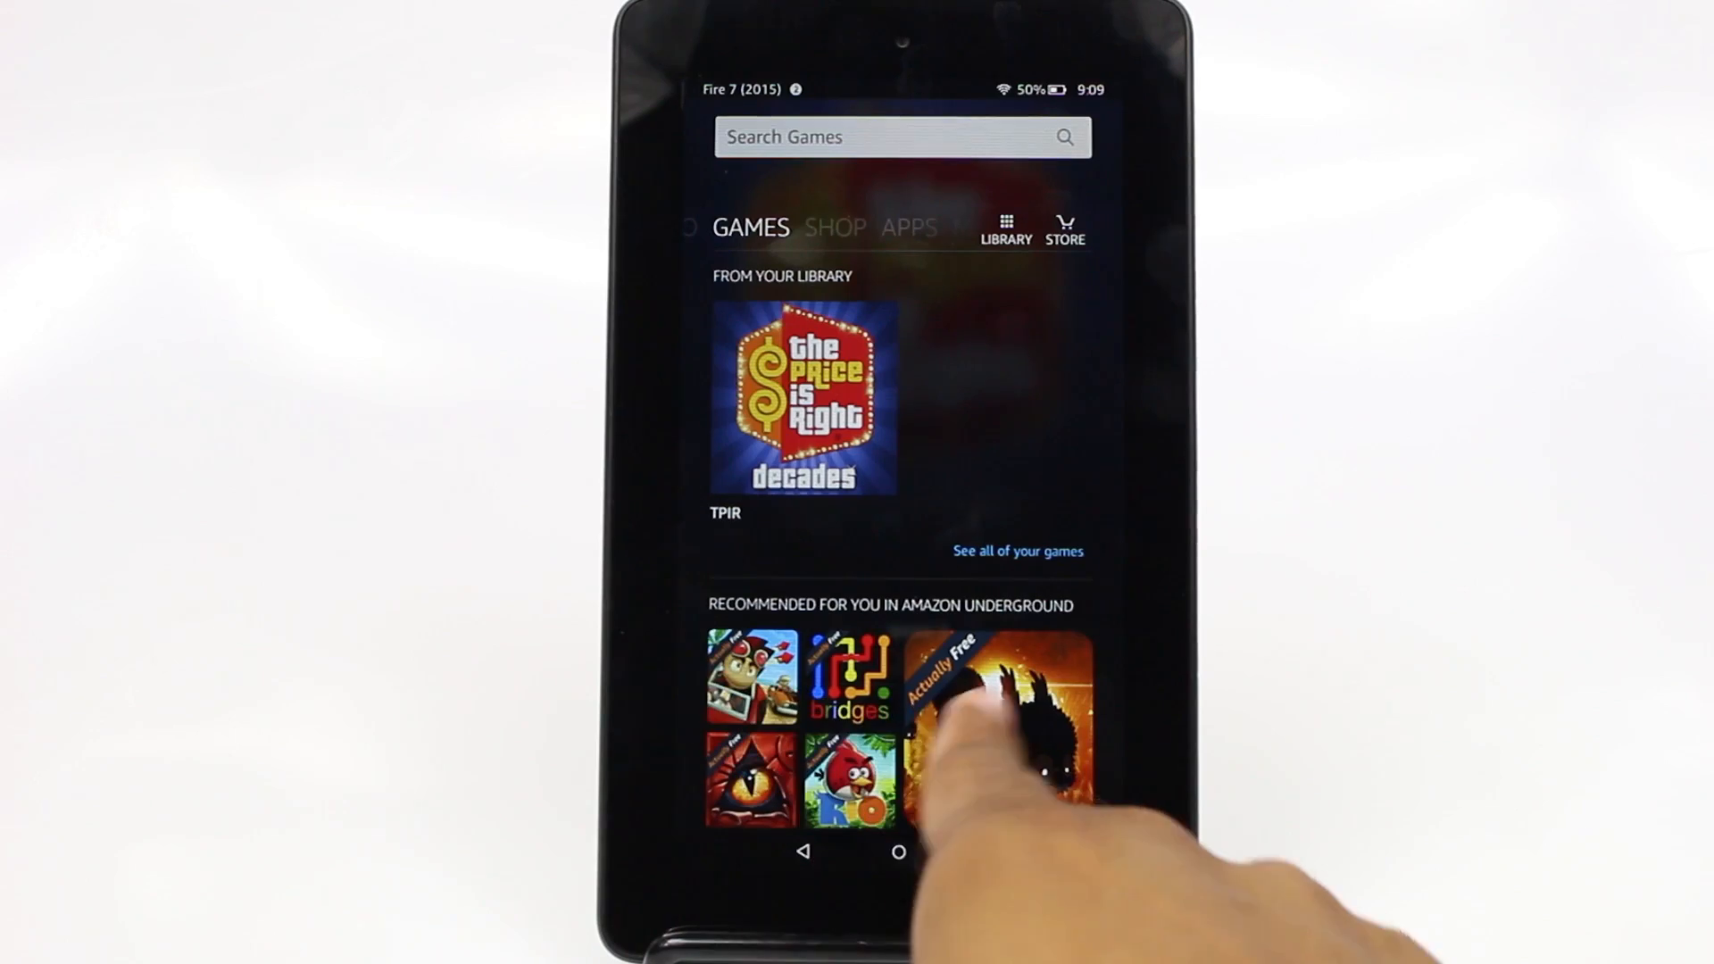
Open the Badland game's store page from the Games recommendations
click(993, 693)
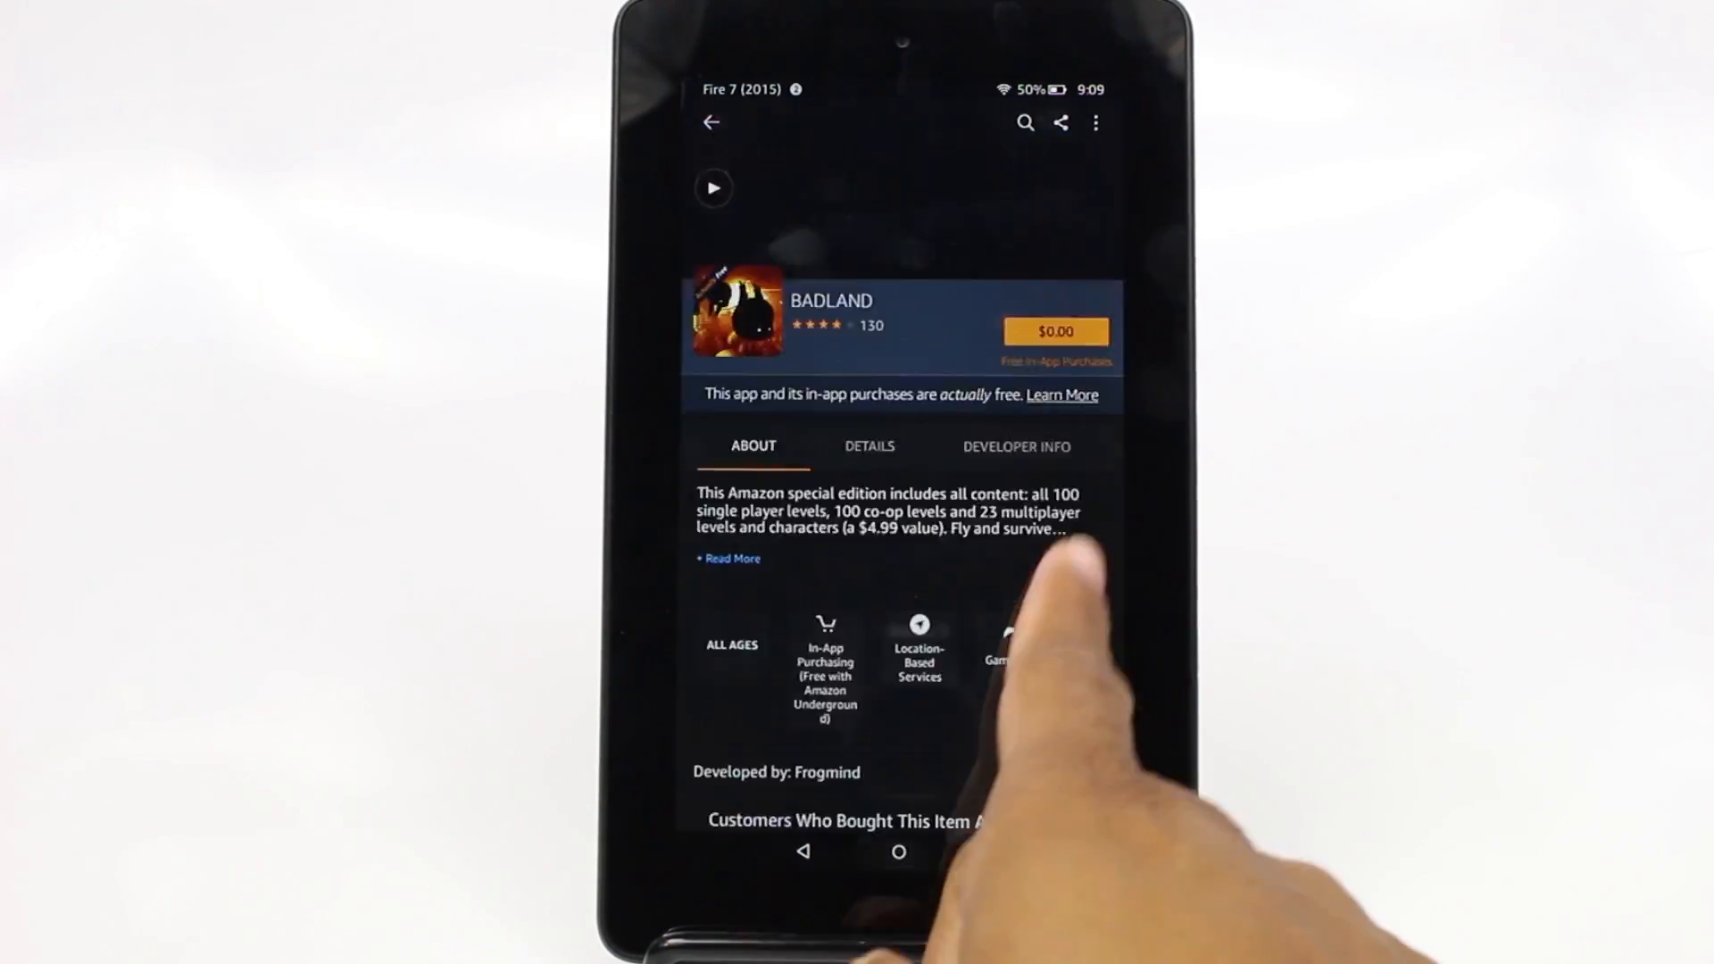